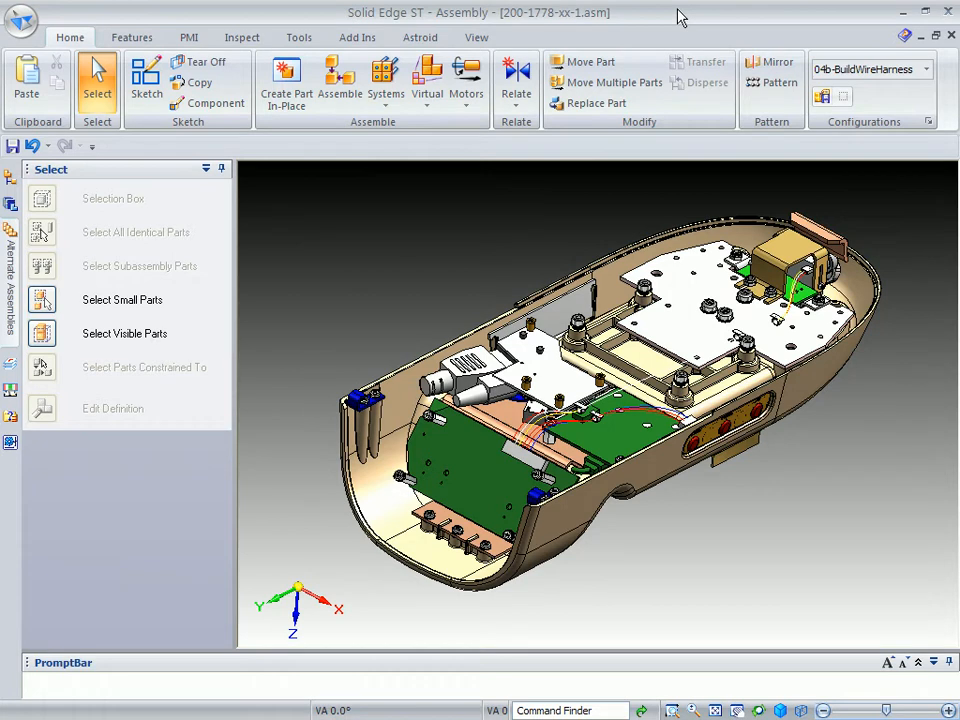
Apply the 04c-PCBoard configuration and bring up actions for the Harness entry
click(925, 69)
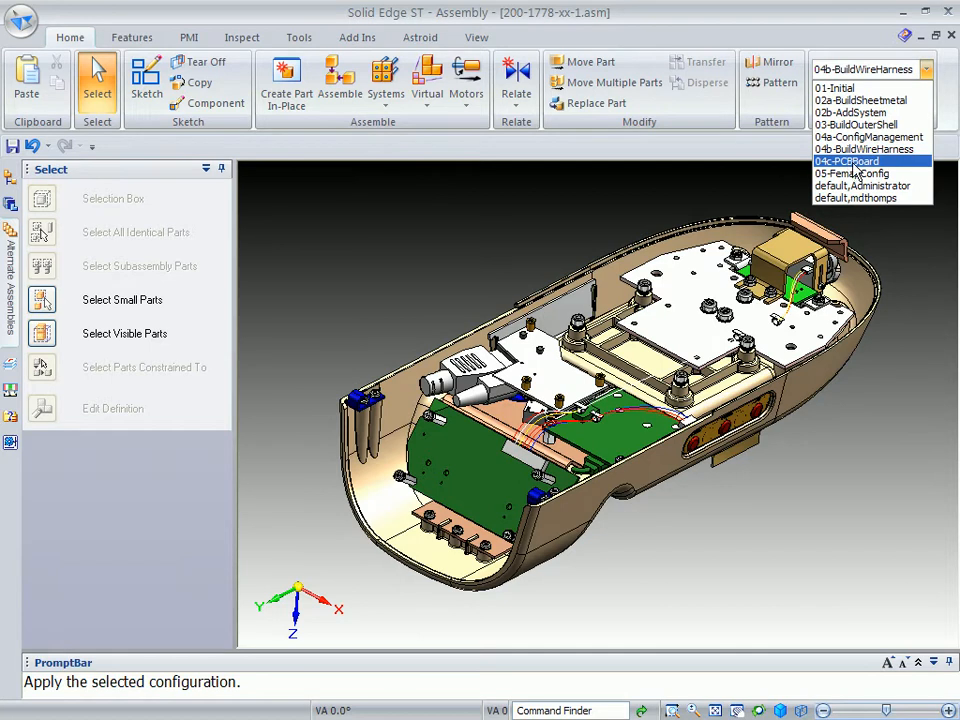
mouse_move(858, 170)
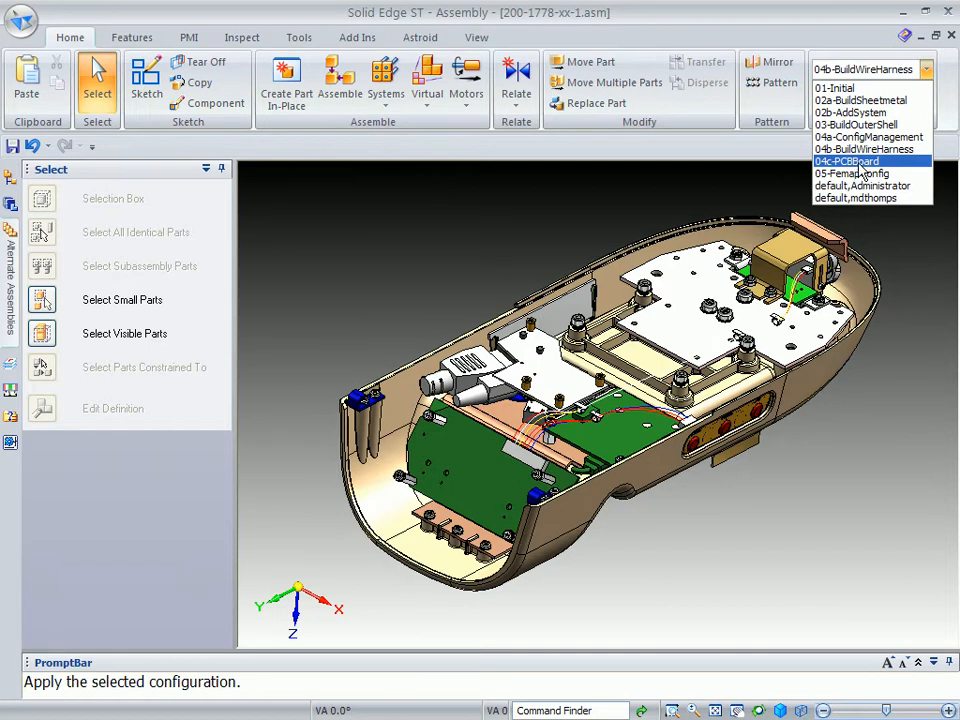
click(847, 161)
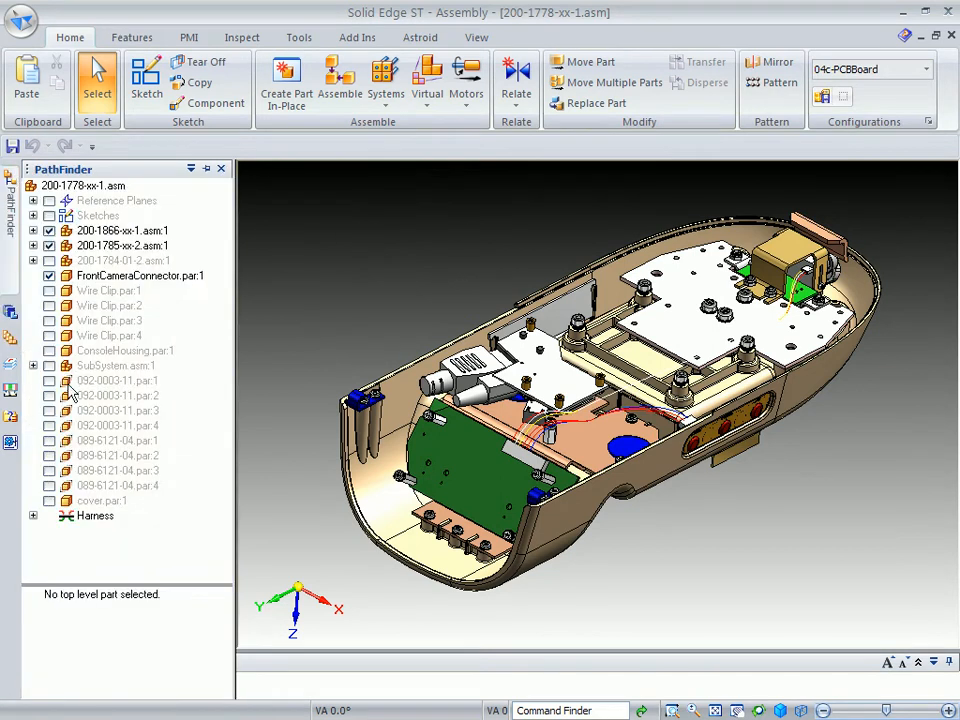
right_click(95, 515)
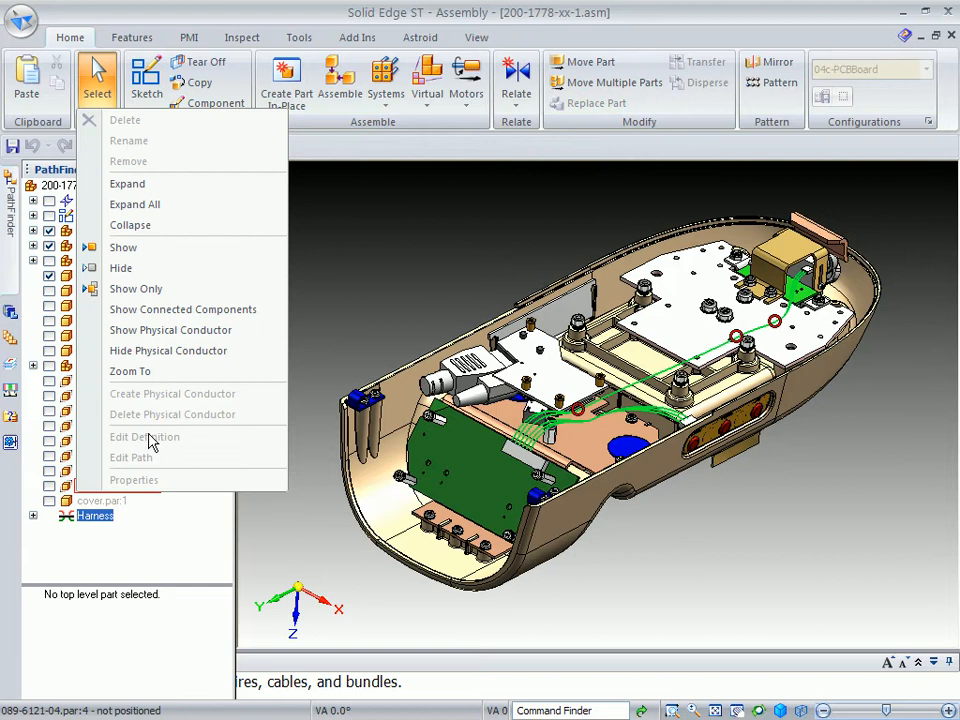
mouse_move(138, 268)
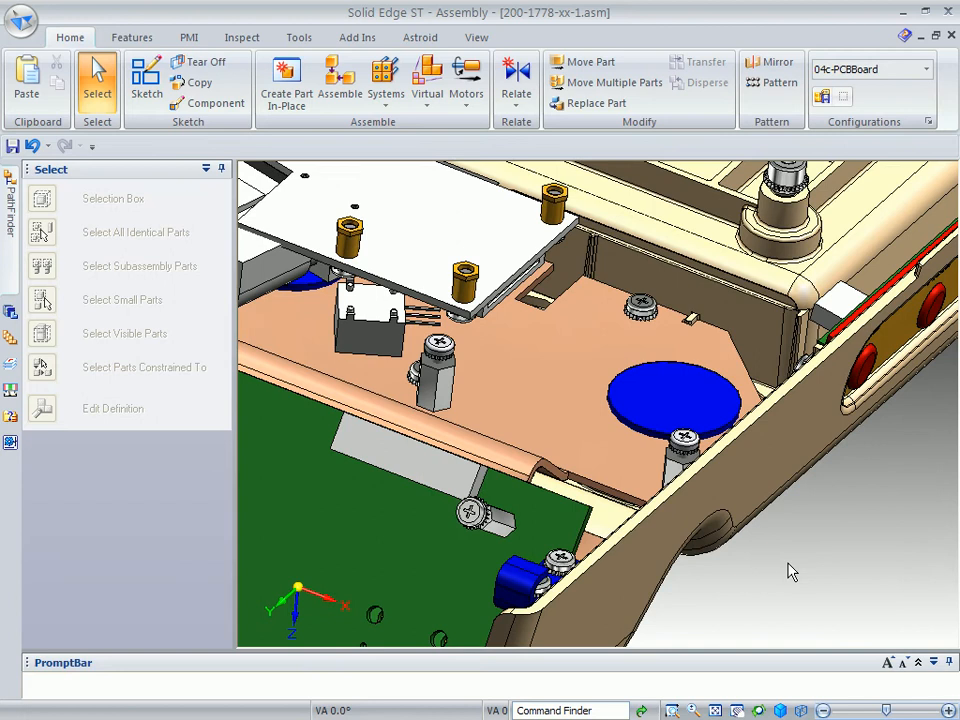
Launch the PCBto3D wizard from the Windows Start menu
click(40, 13)
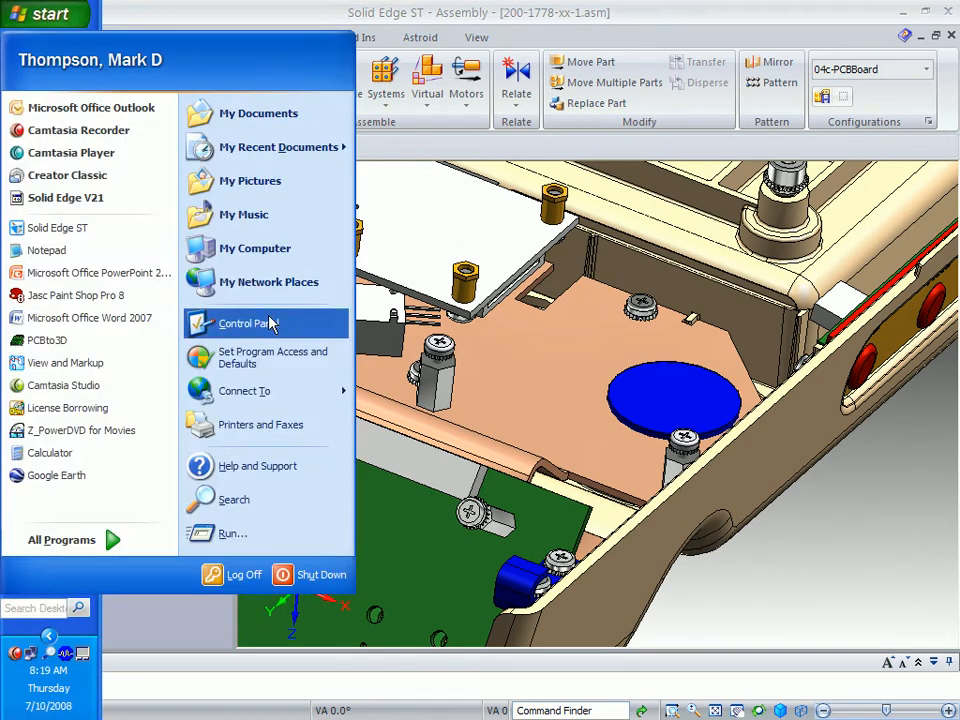
mouse_move(47, 340)
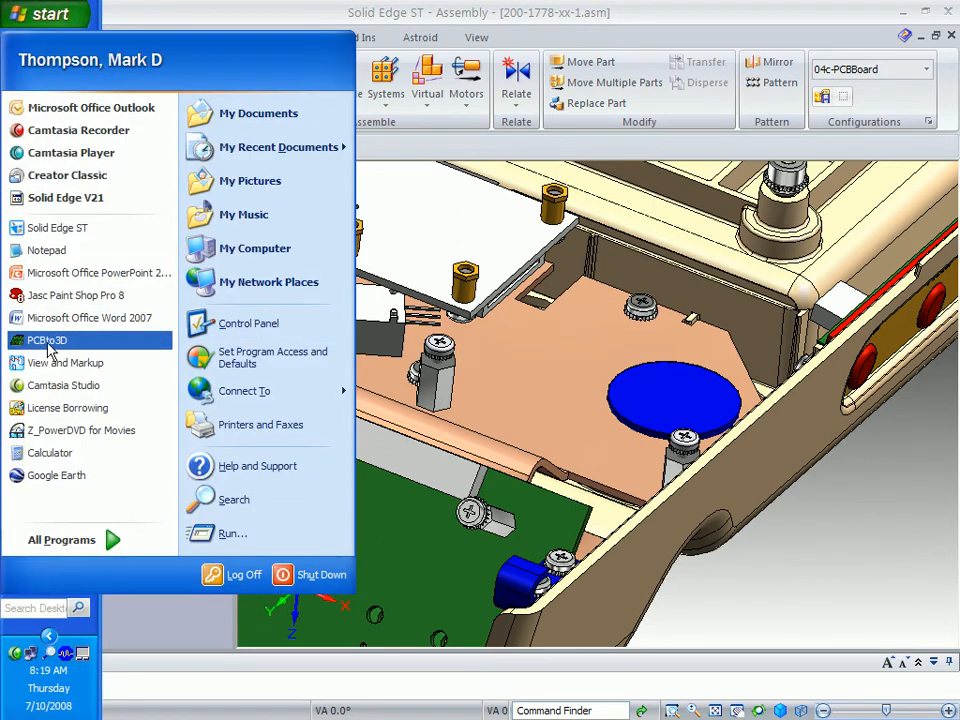
click(47, 340)
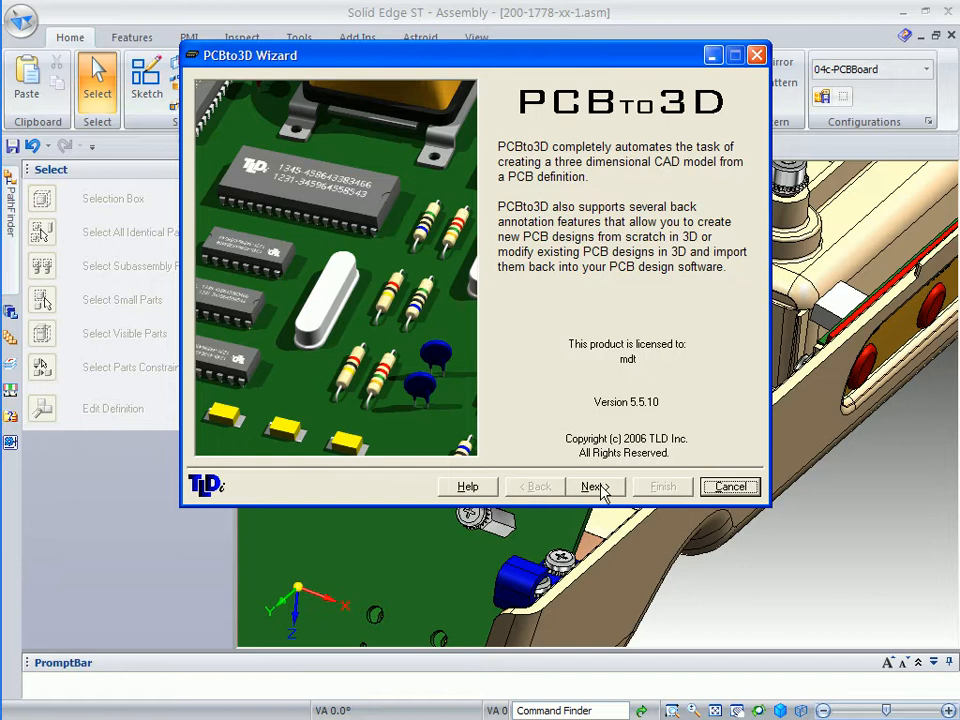
Choose Board.brd in IDF format as the board definition and have the wizard read it
click(593, 486)
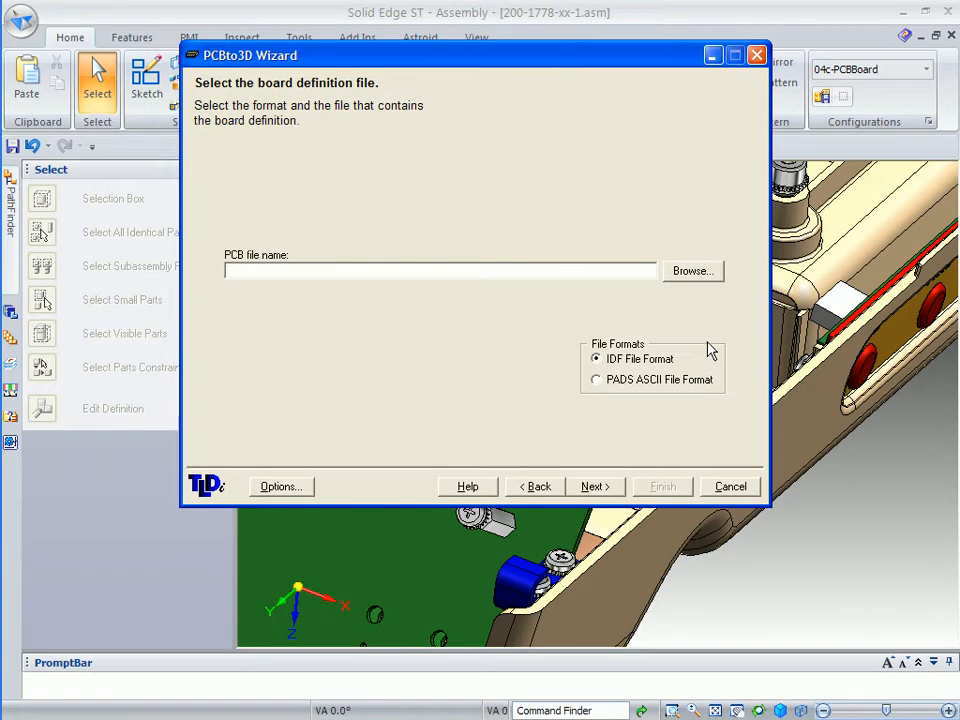
mouse_move(705, 355)
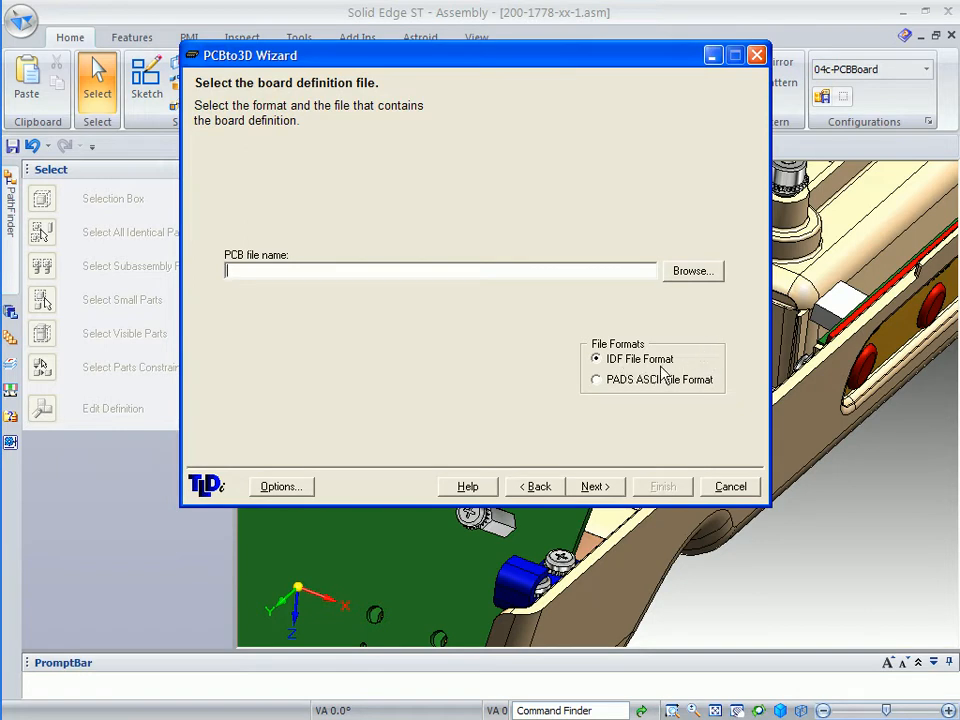
mouse_move(670, 390)
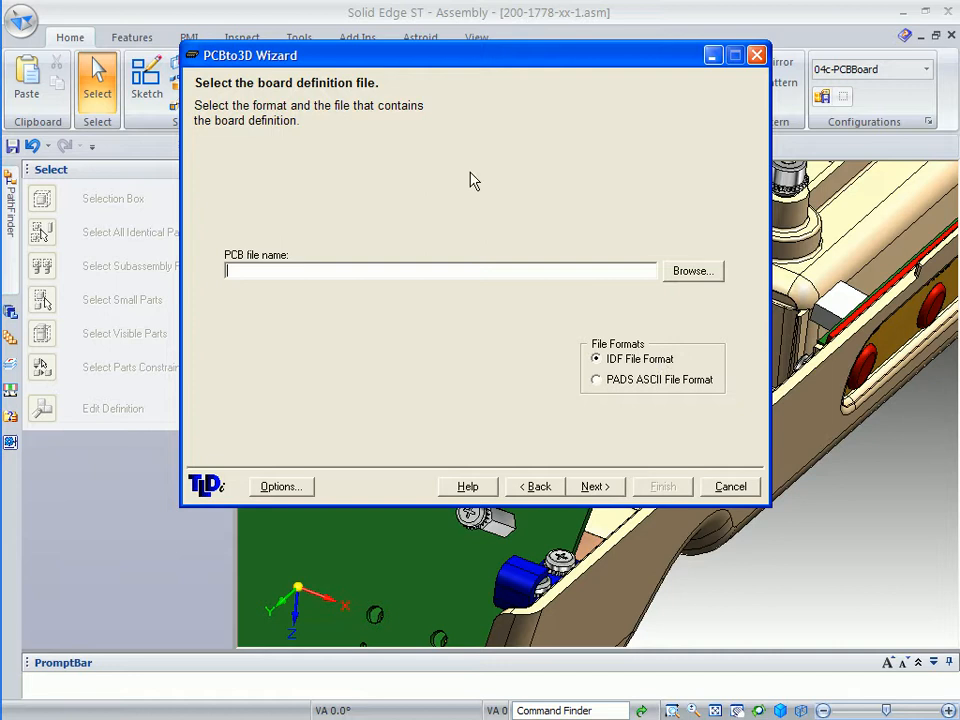
mouse_move(693, 271)
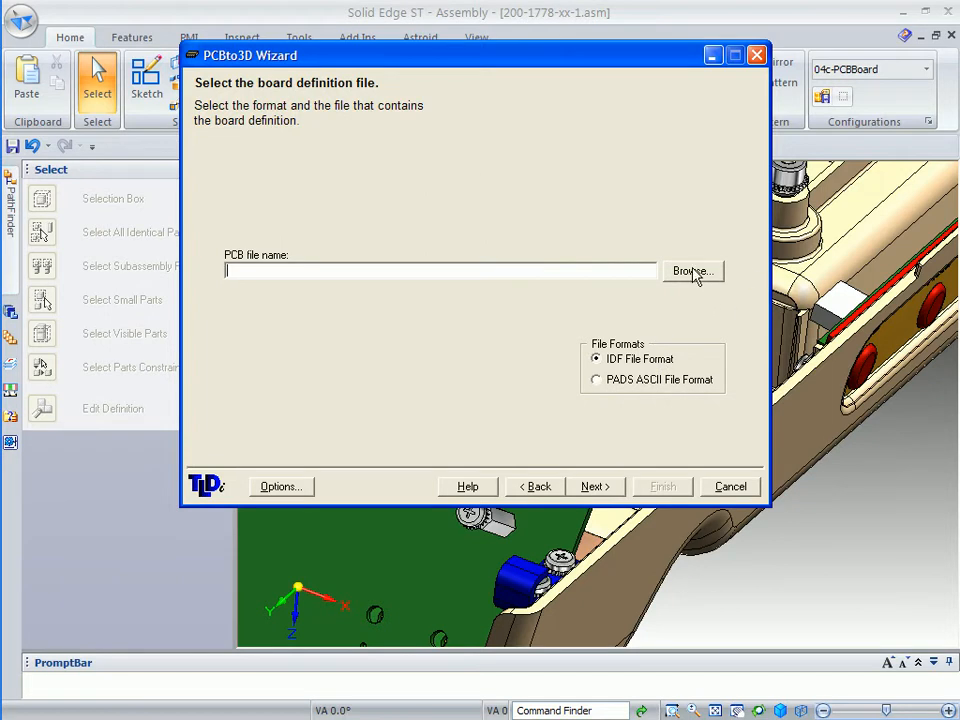
click(692, 271)
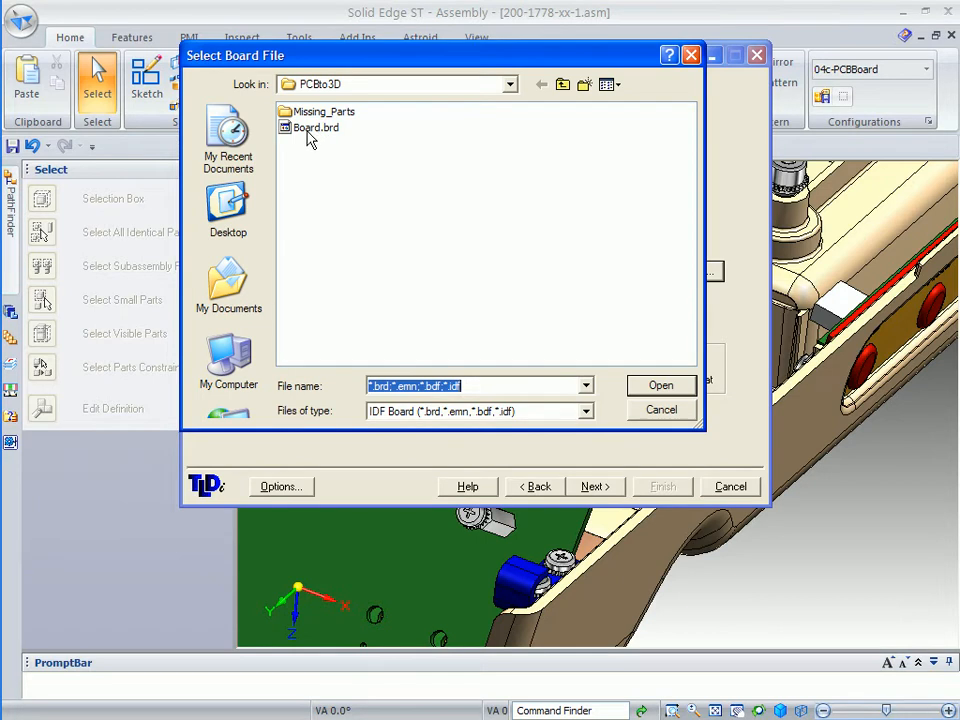
click(316, 127)
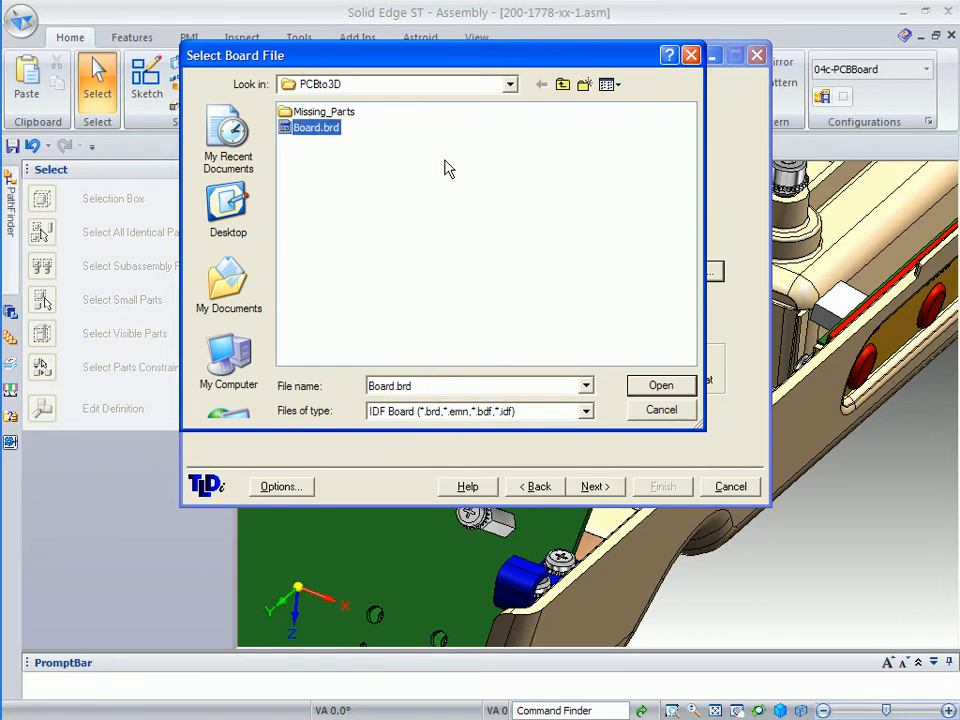
mouse_move(603, 398)
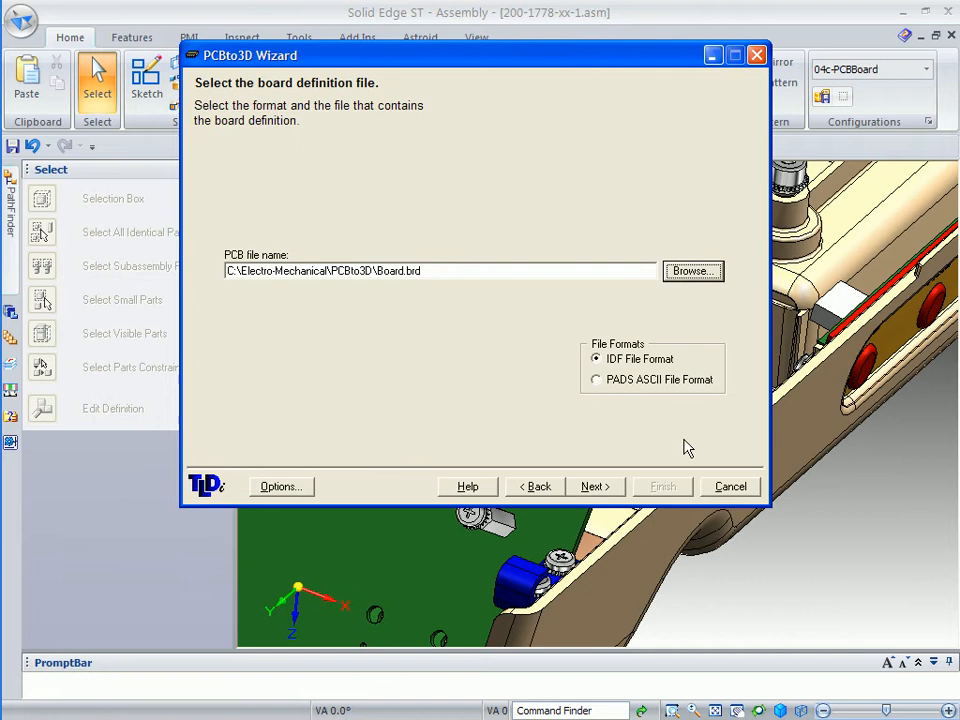
mouse_move(256, 290)
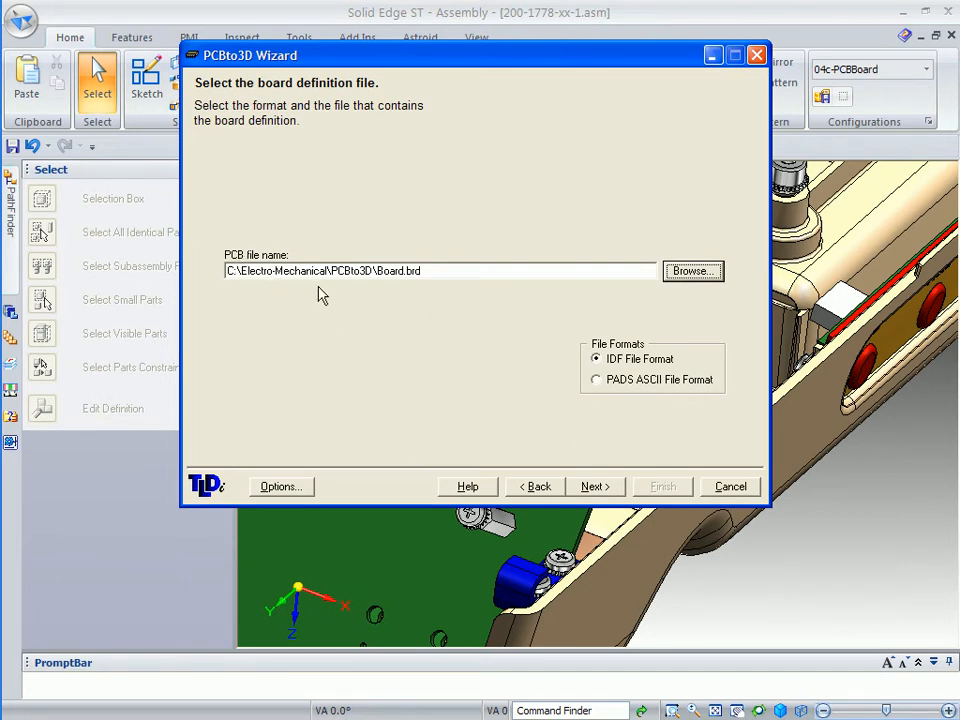
click(595, 486)
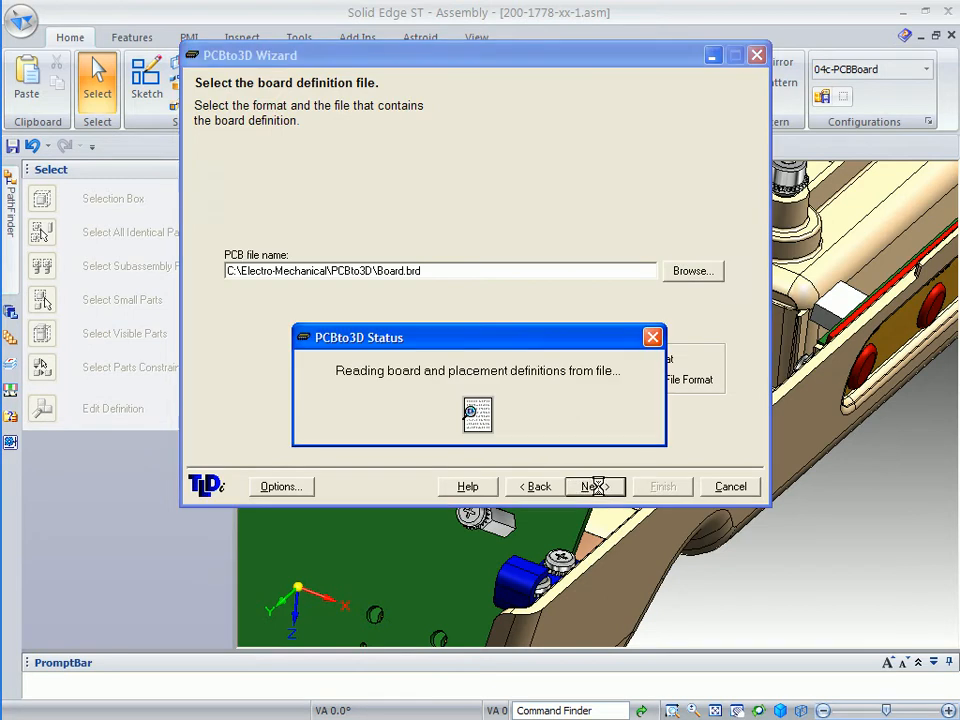
click(595, 486)
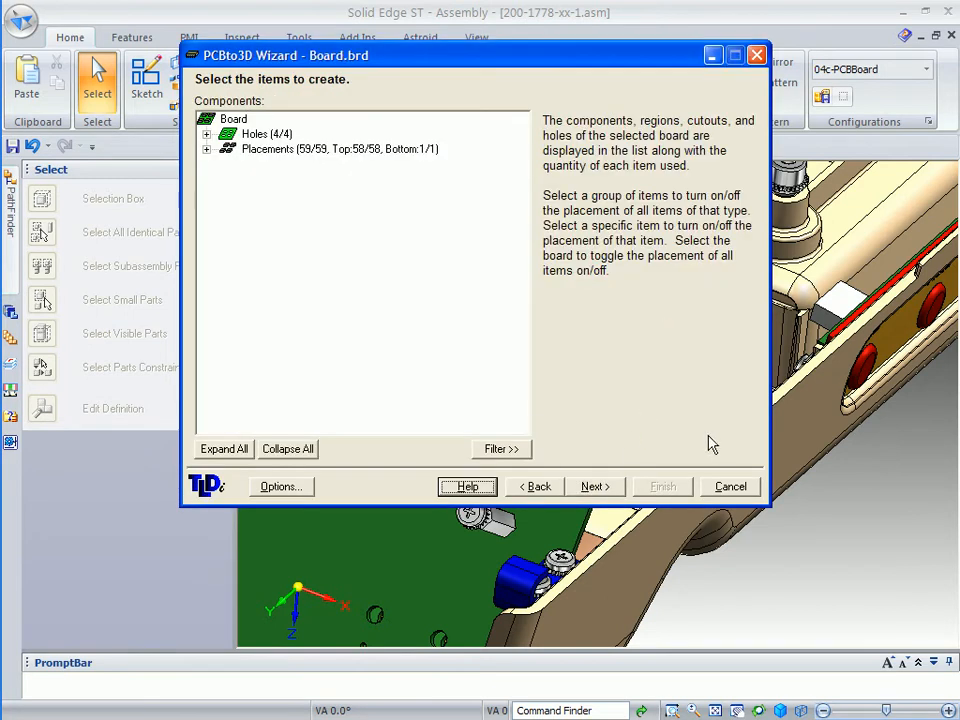
mouse_move(690, 426)
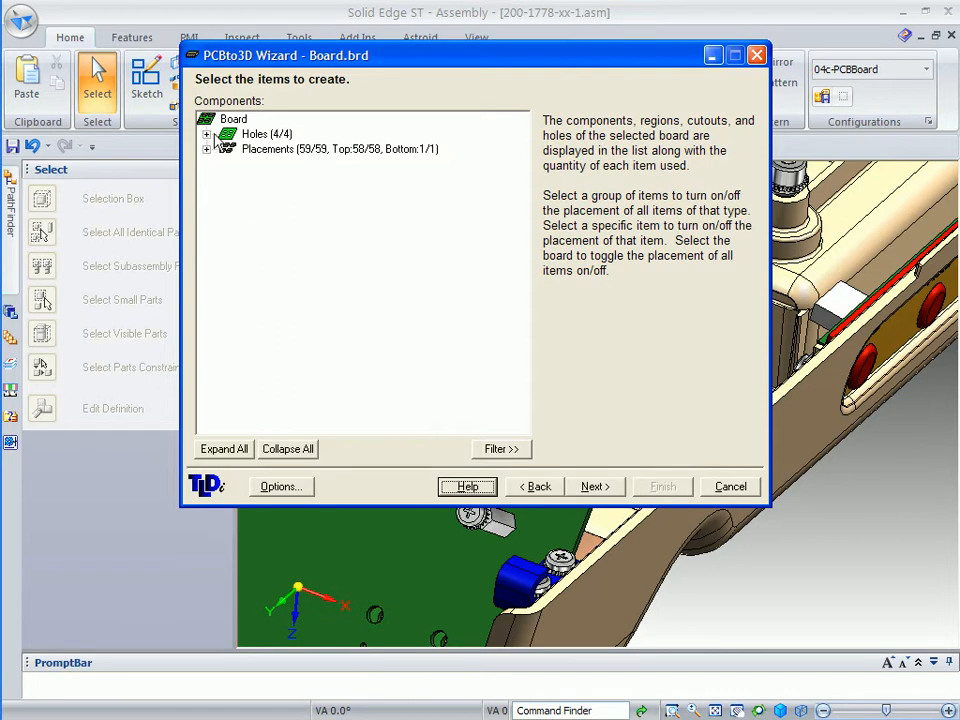
click(206, 133)
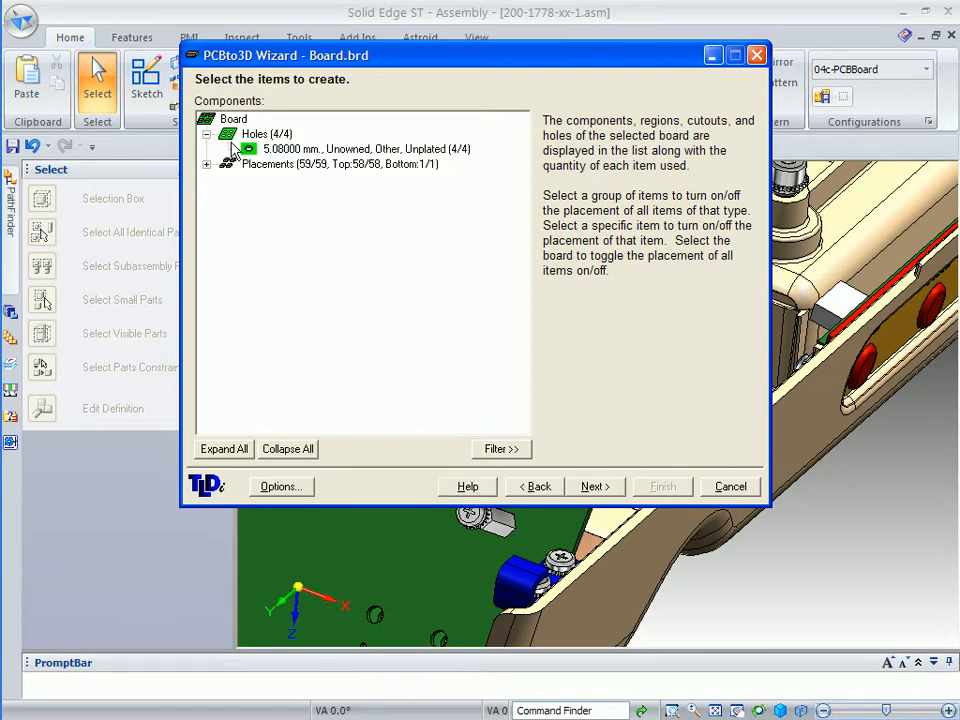
click(207, 133)
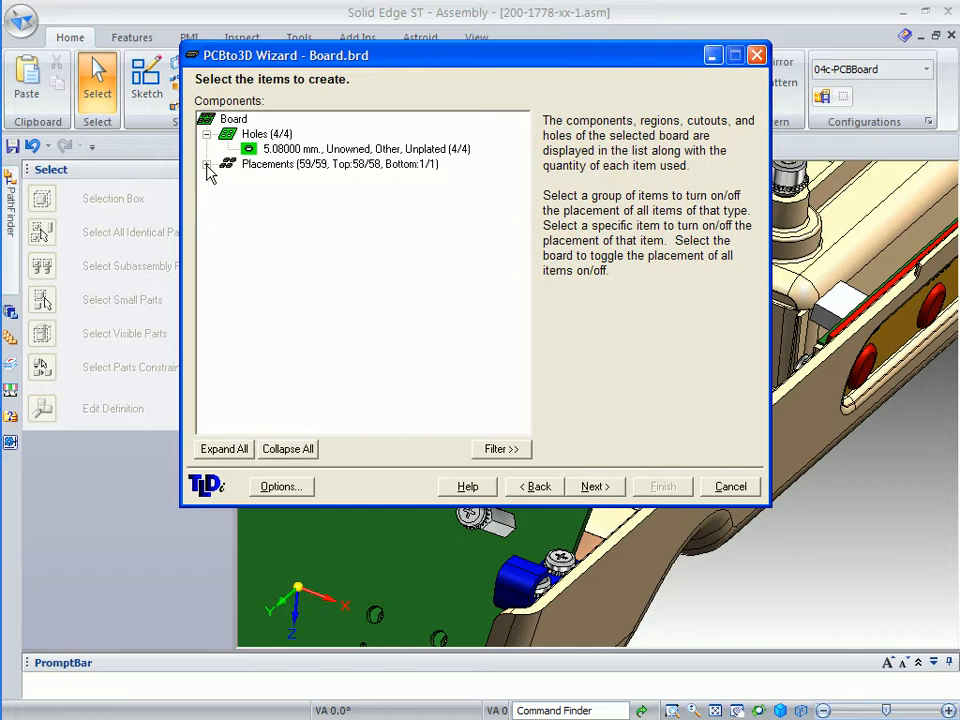
click(223, 449)
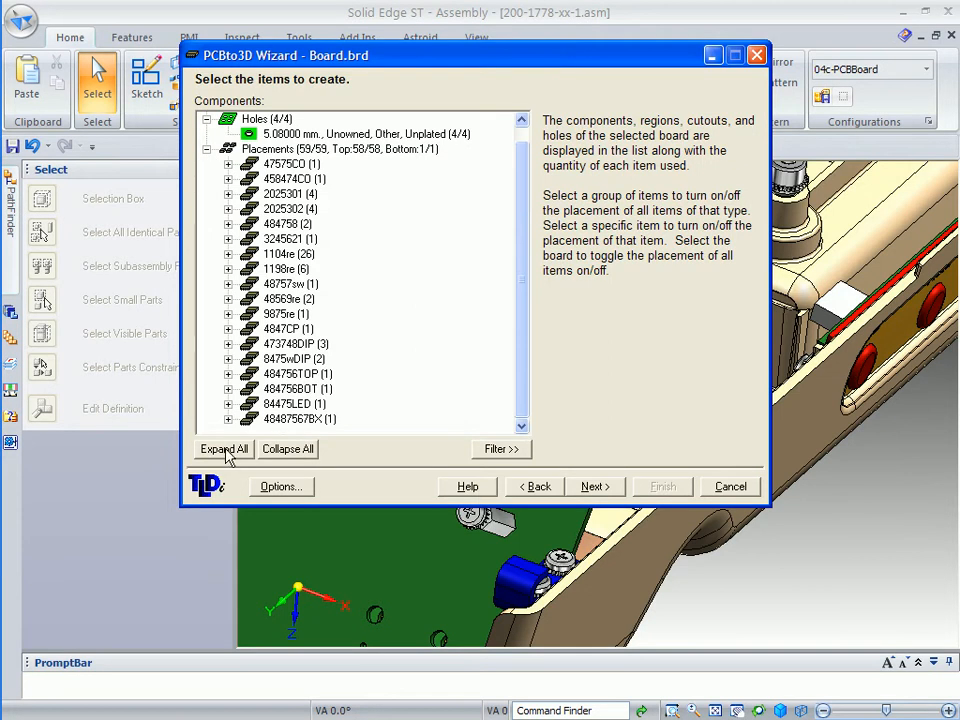
click(223, 448)
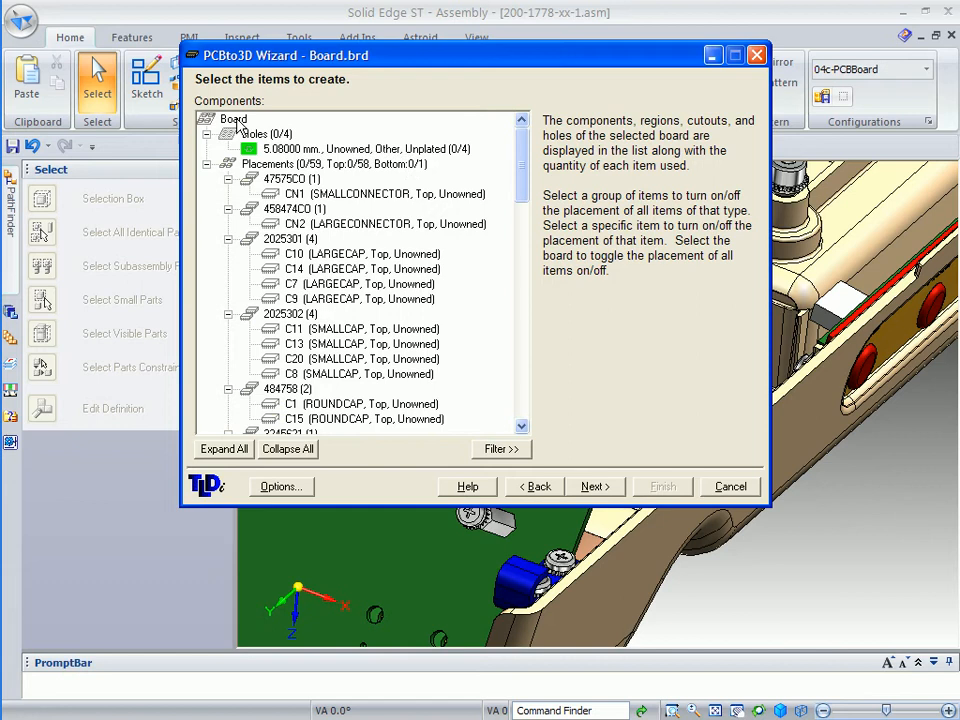
click(210, 118)
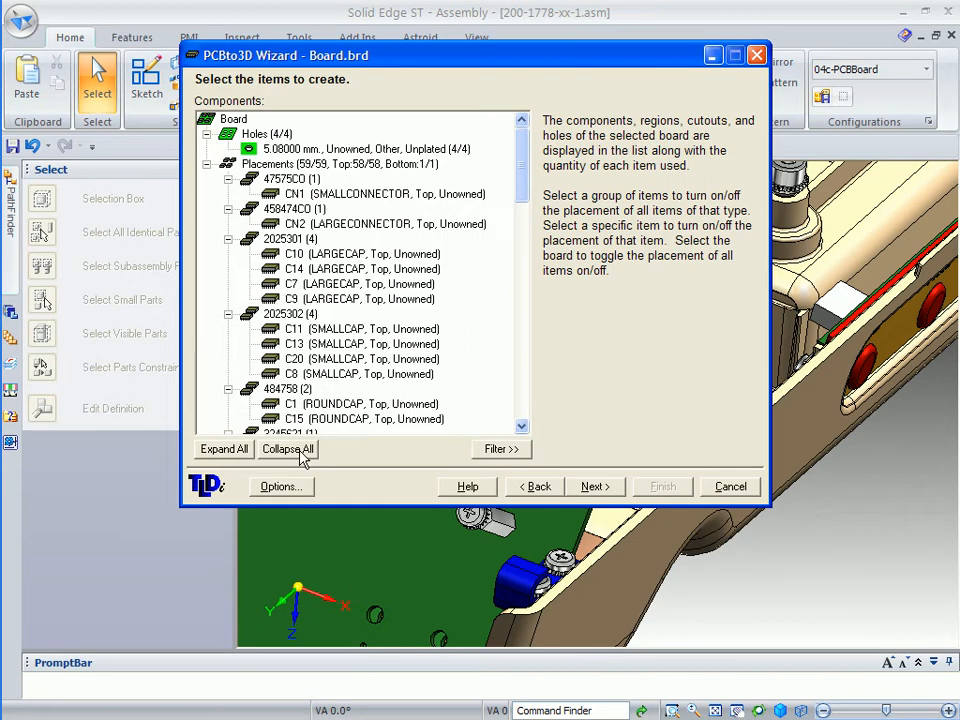
click(287, 448)
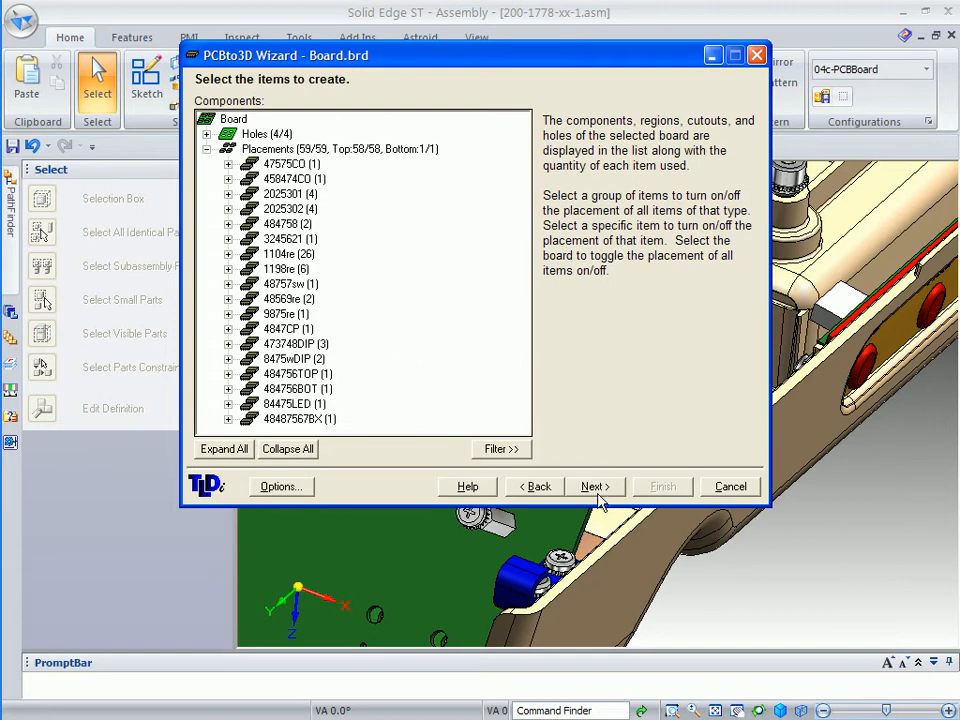
Advance the wizard to the Specify the component directory page
click(592, 486)
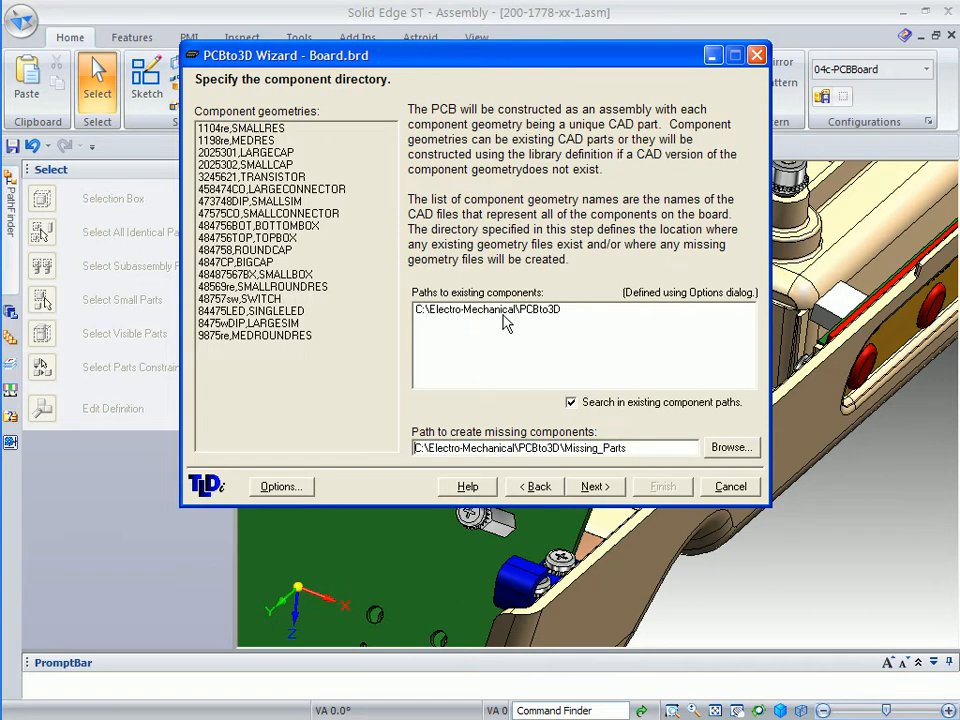
mouse_move(558, 322)
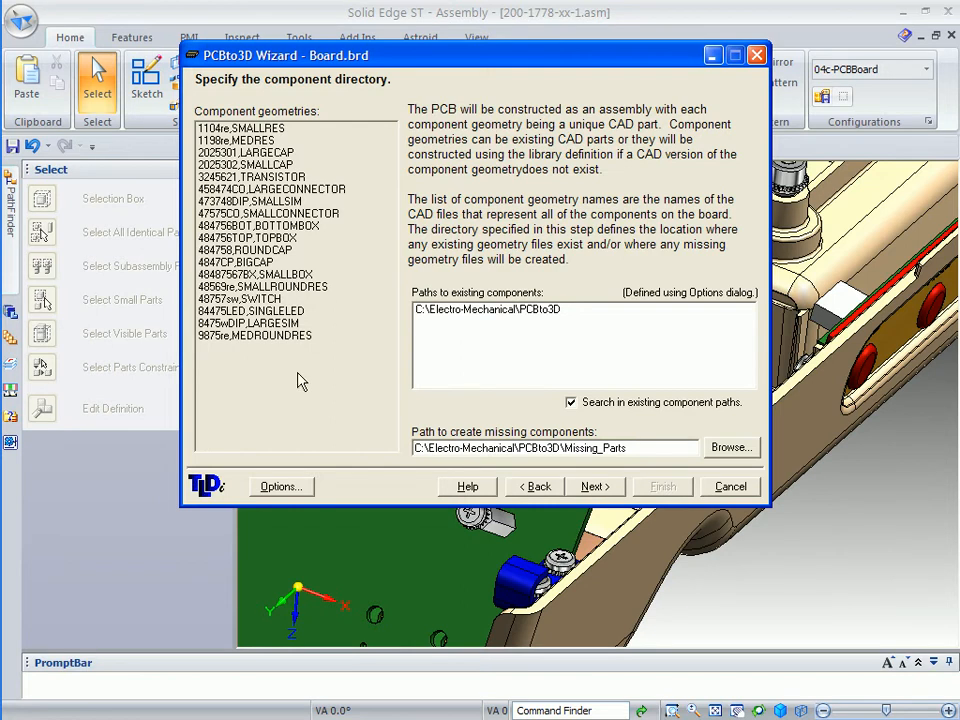
mouse_move(307, 390)
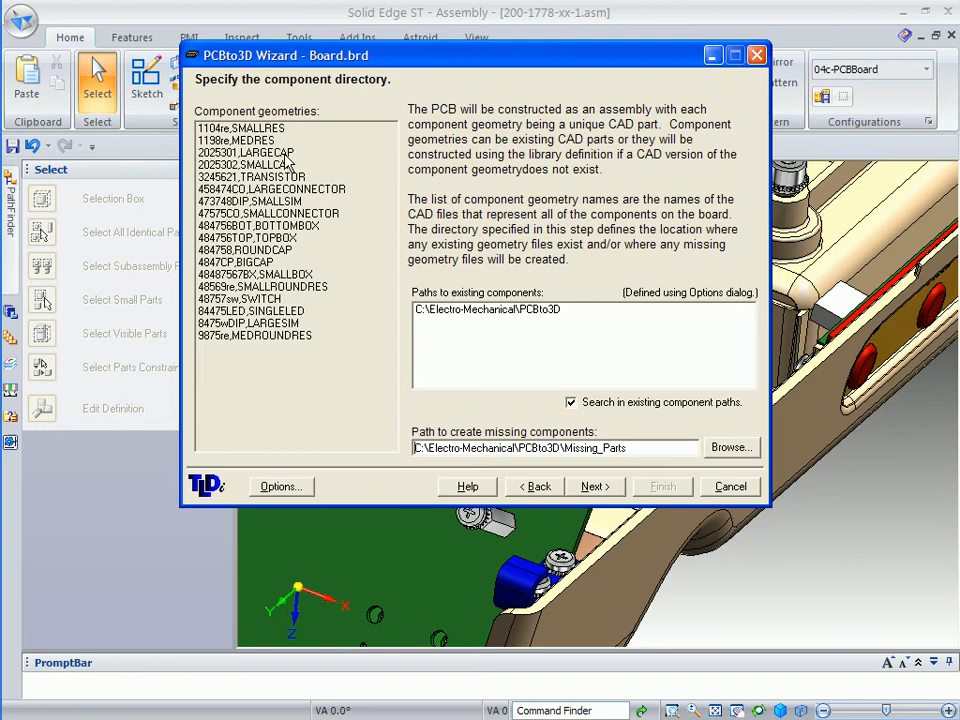
mouse_move(323, 348)
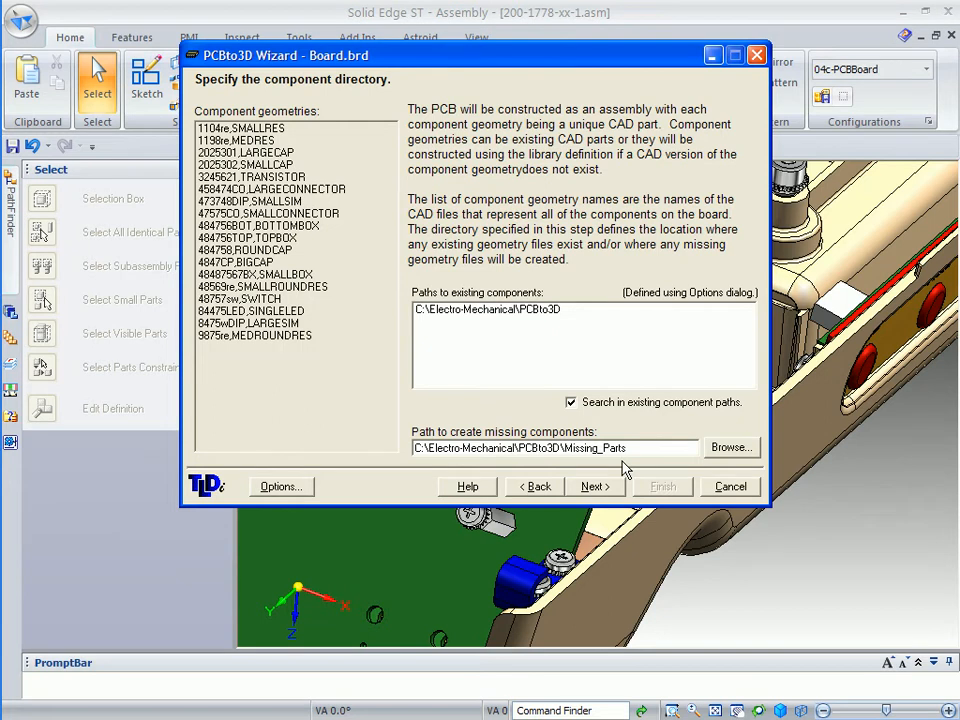
Set Board.lib from the PCBto3D folder as the component library, then continue
click(595, 486)
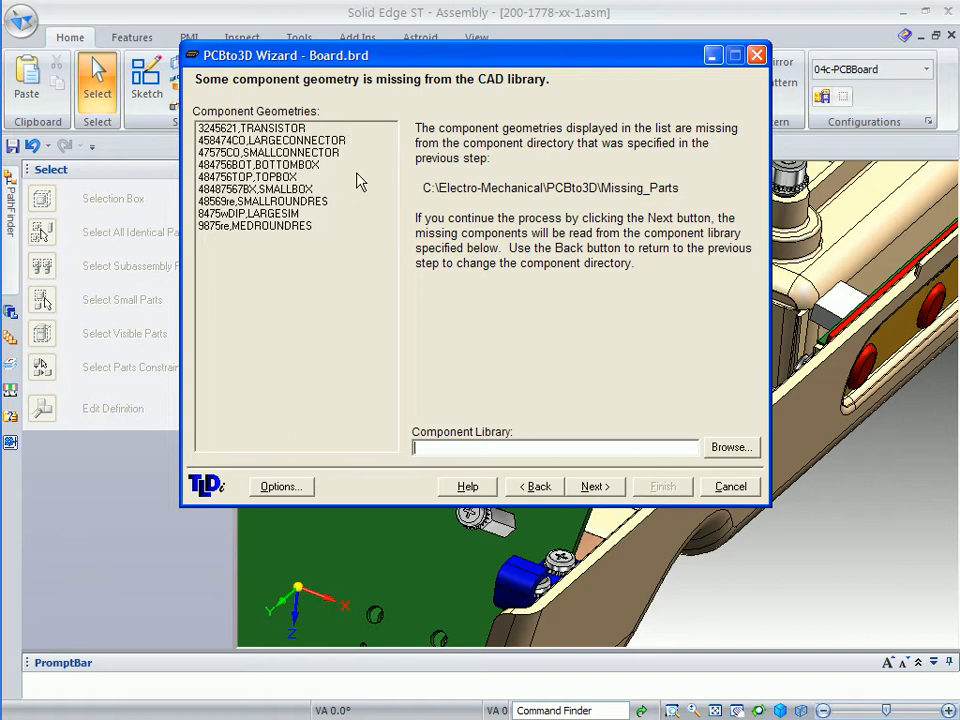
mouse_move(700, 212)
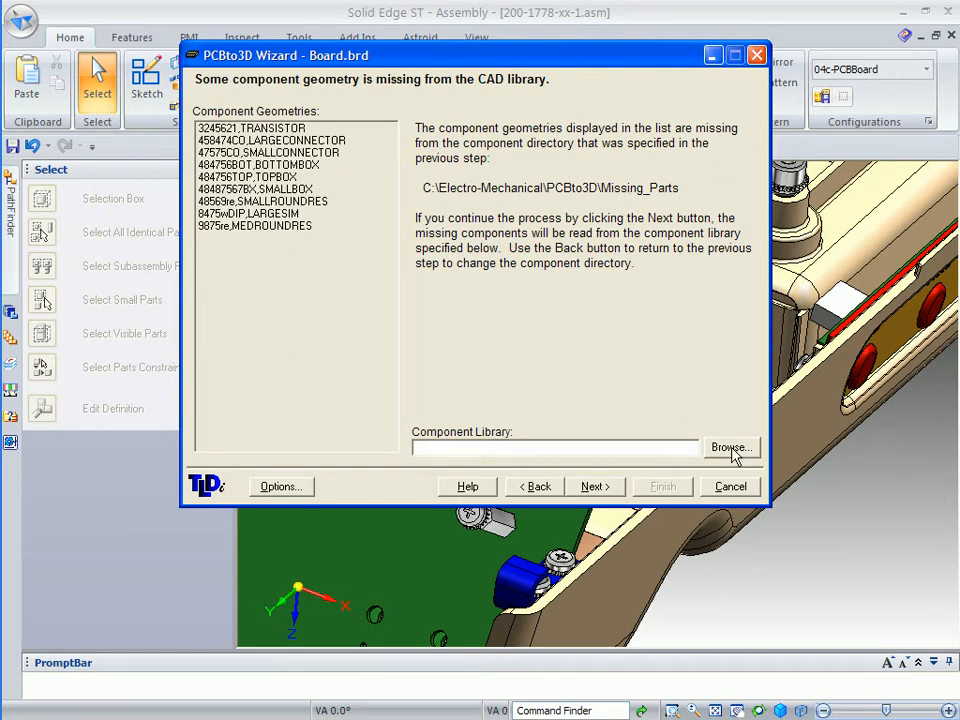
click(732, 447)
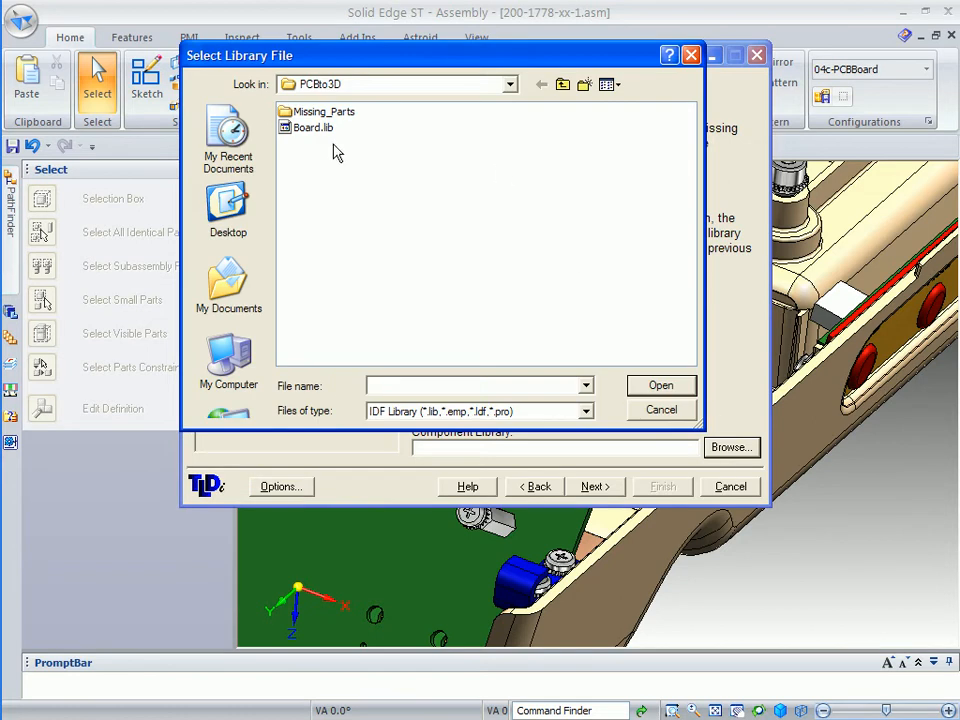
click(316, 127)
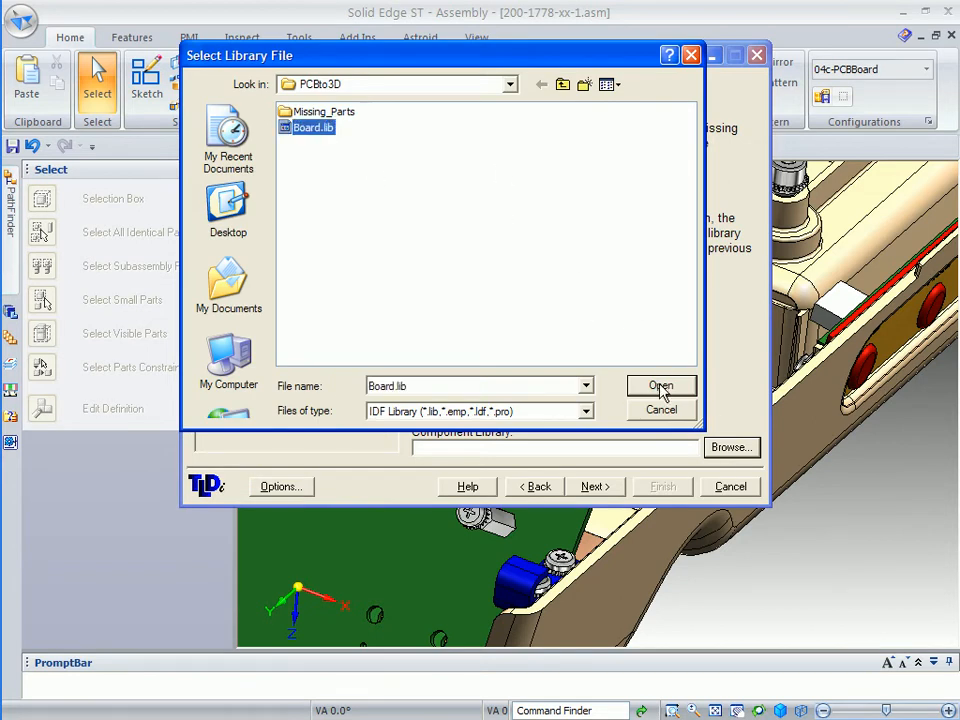
click(660, 386)
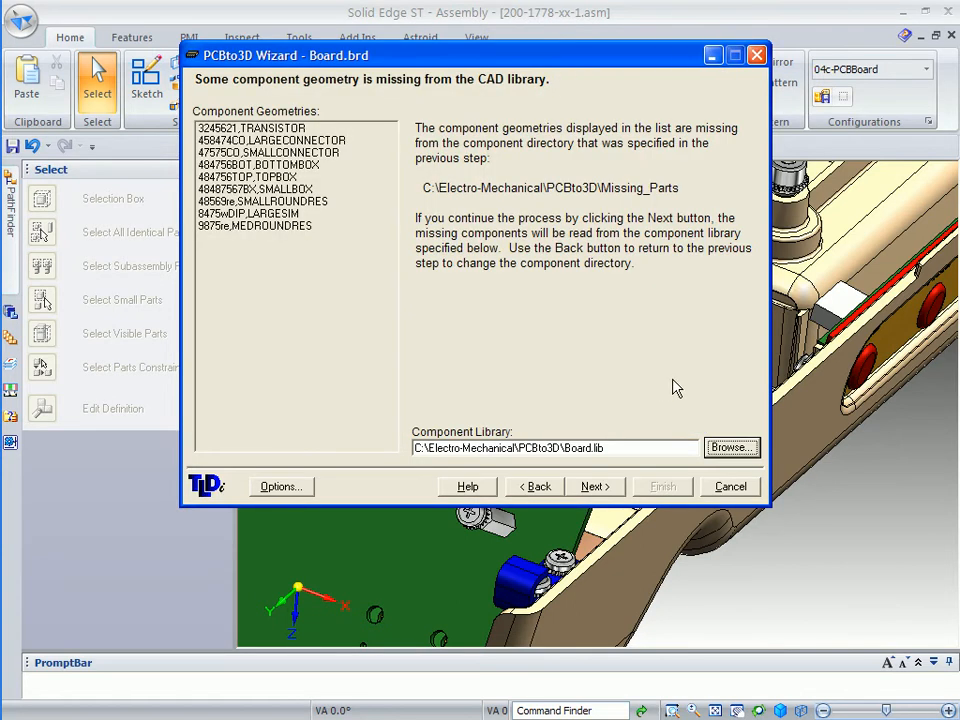
mouse_move(295, 225)
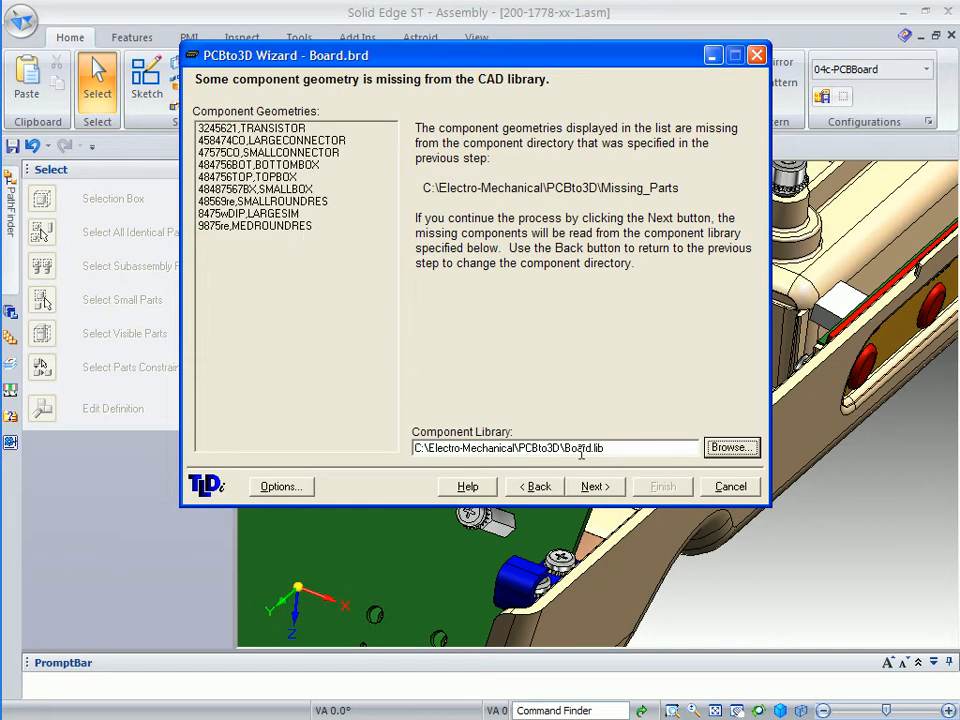
click(595, 486)
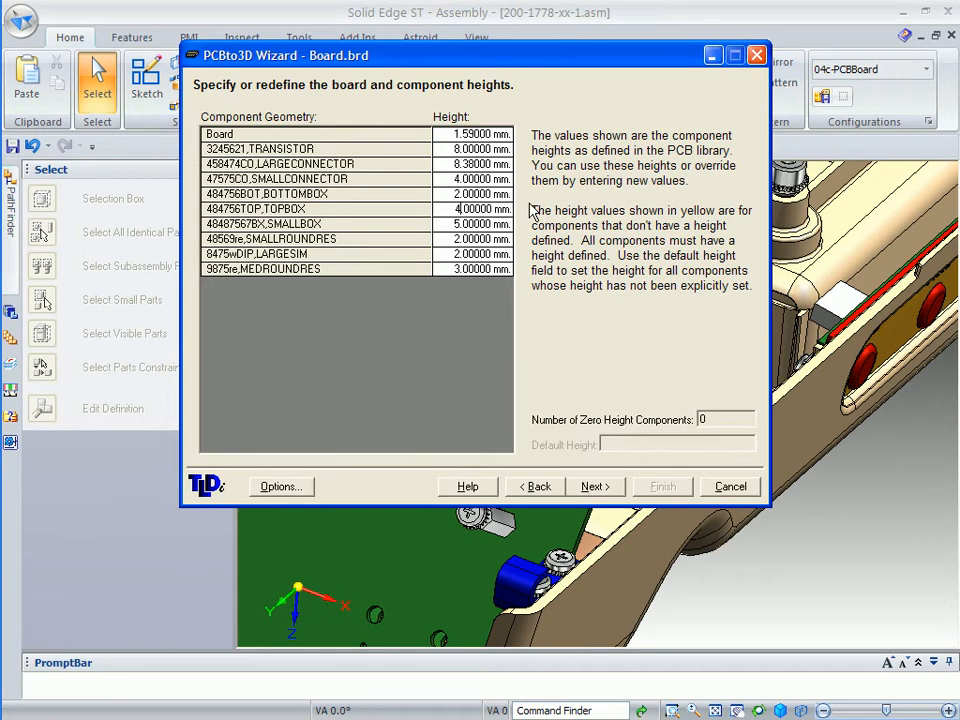
mouse_move(565, 437)
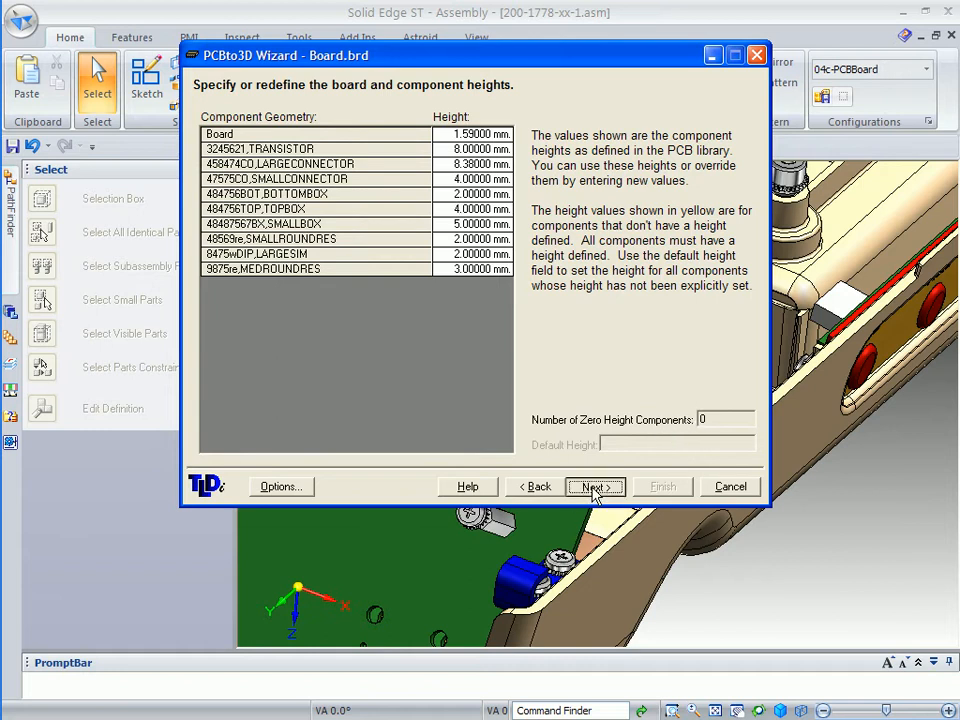
Accept the listed board and component heights and continue
click(595, 486)
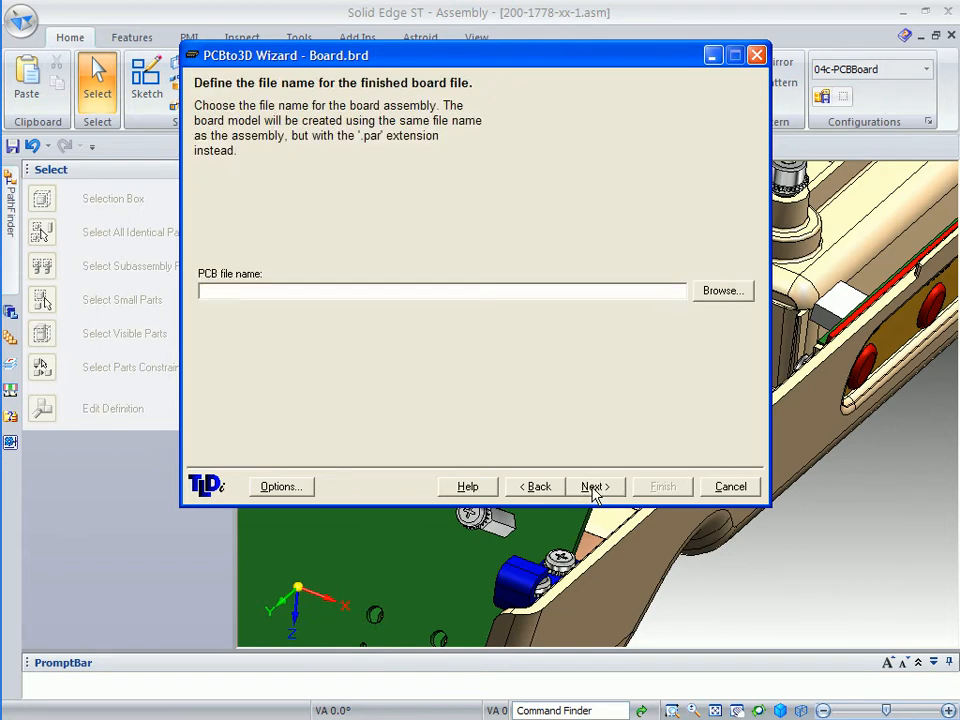
mouse_move(697, 347)
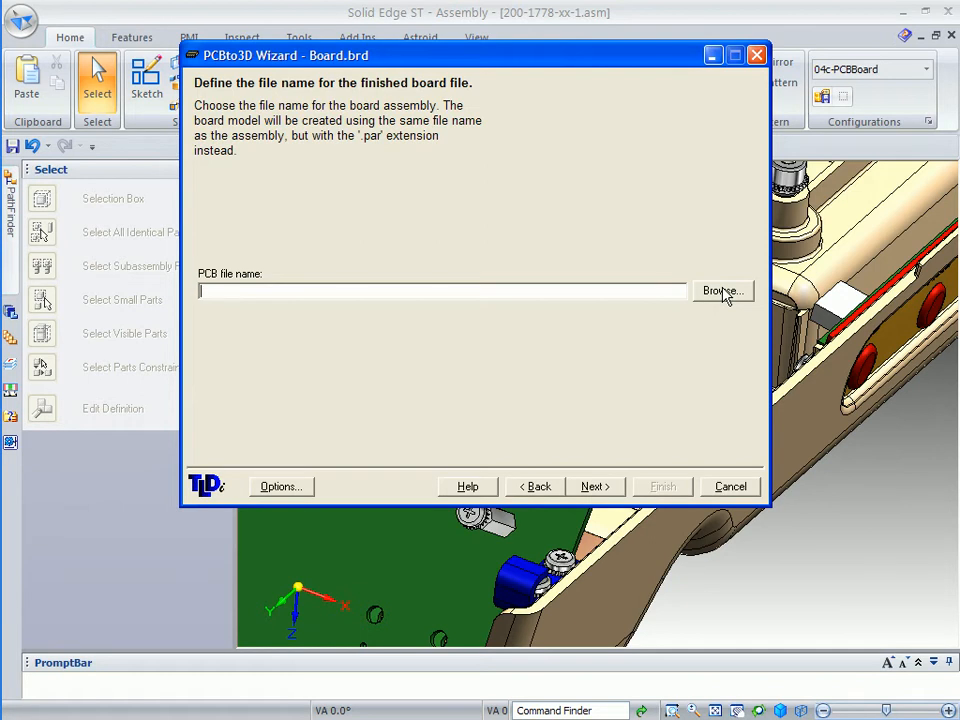
Name the finished board file PCB.asm in the Working folder and continue to the summary
click(722, 290)
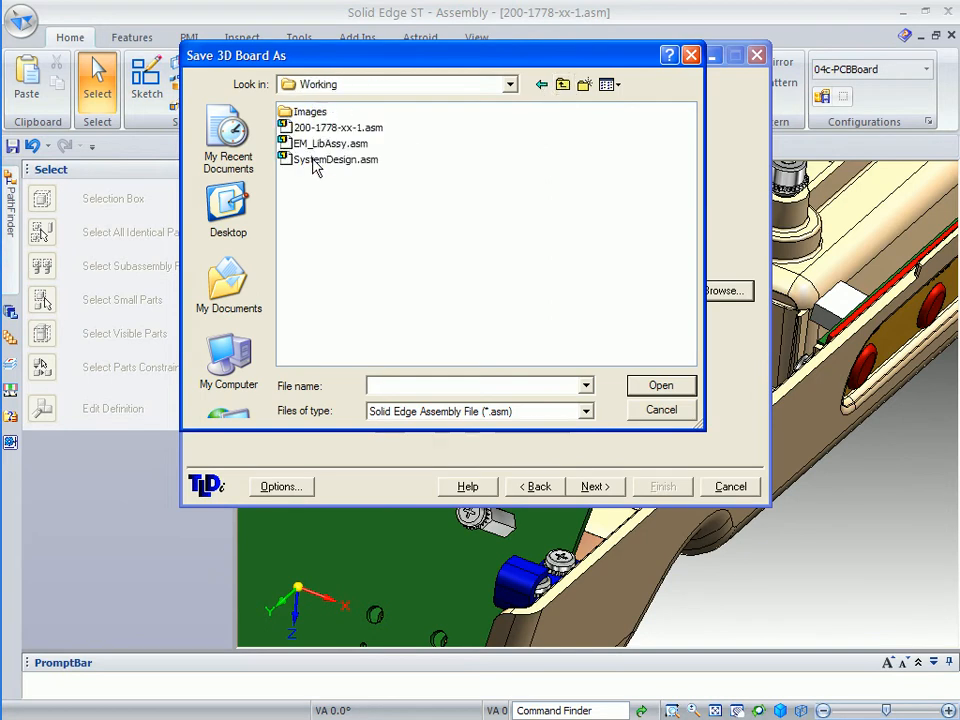
click(478, 386)
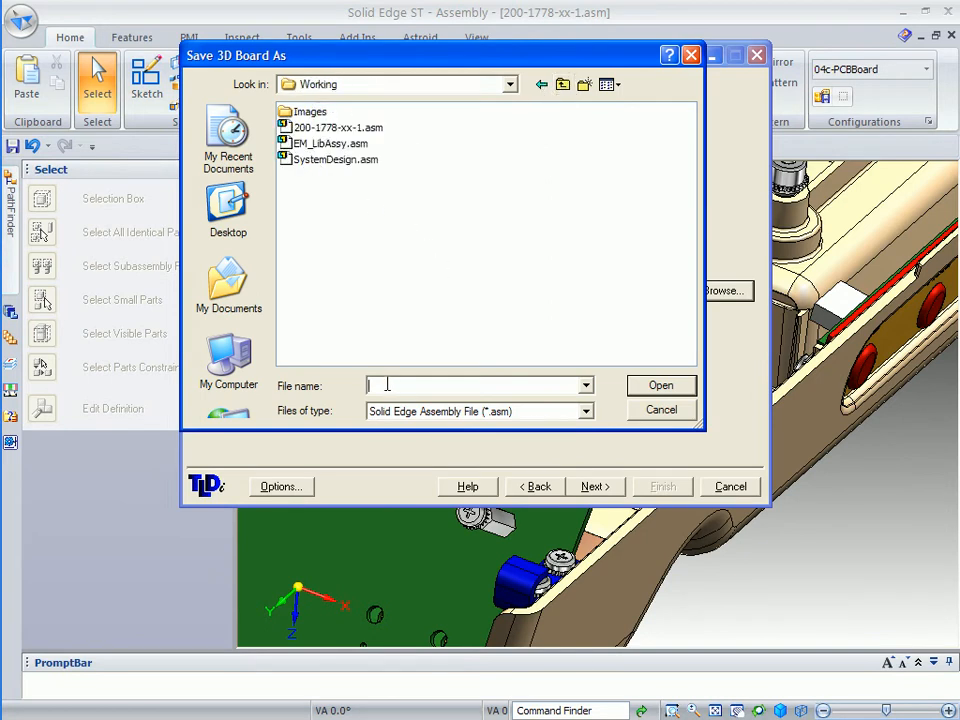
text(P)
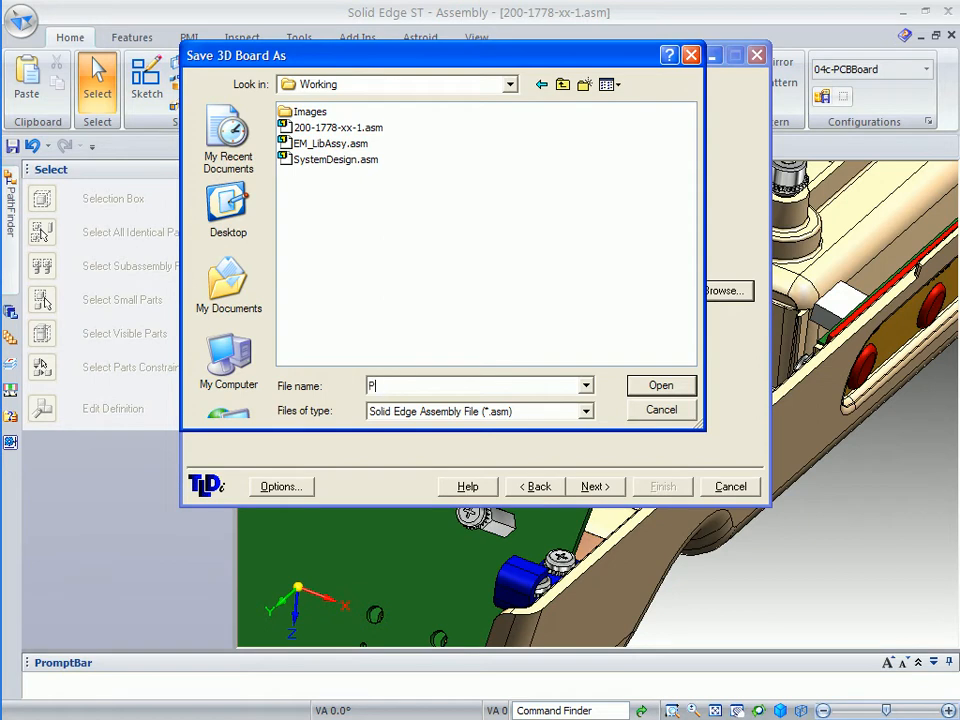
text(CB)
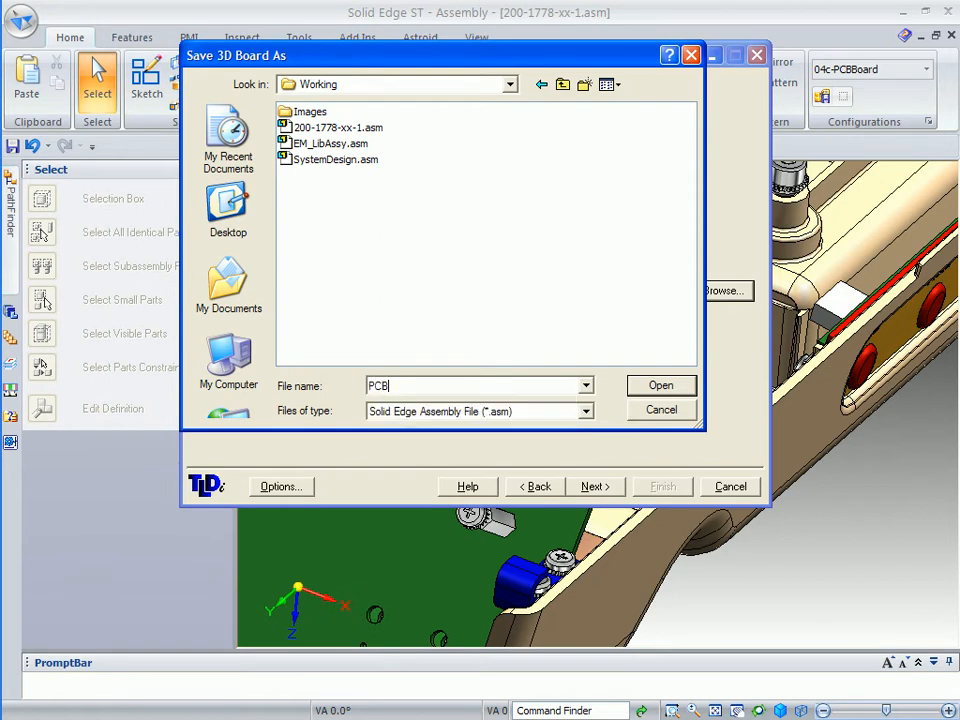
click(660, 385)
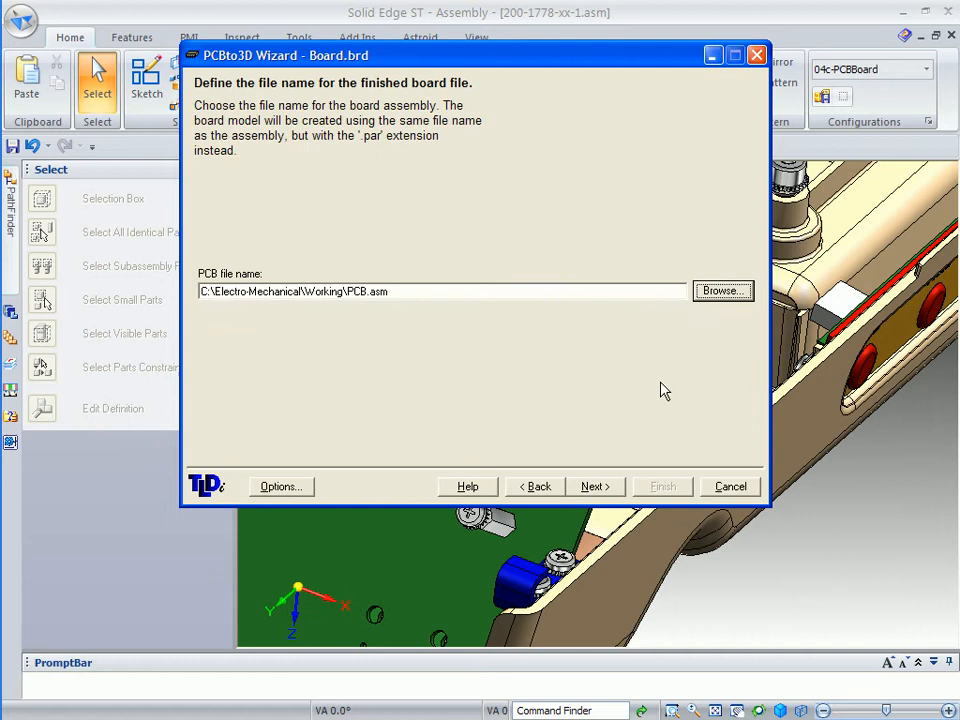
click(368, 291)
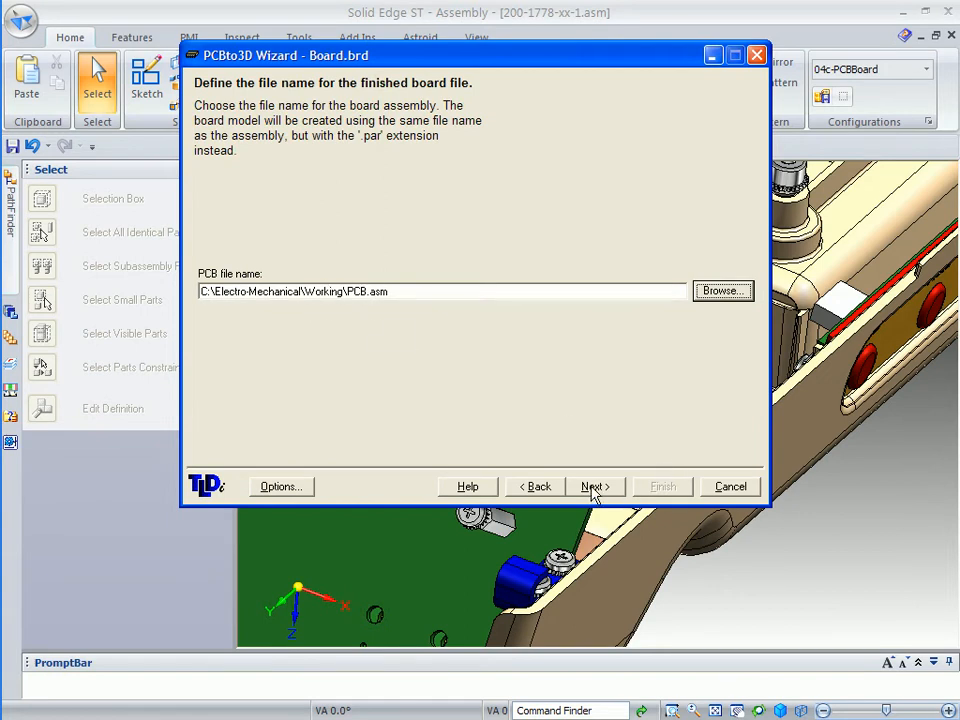
click(592, 486)
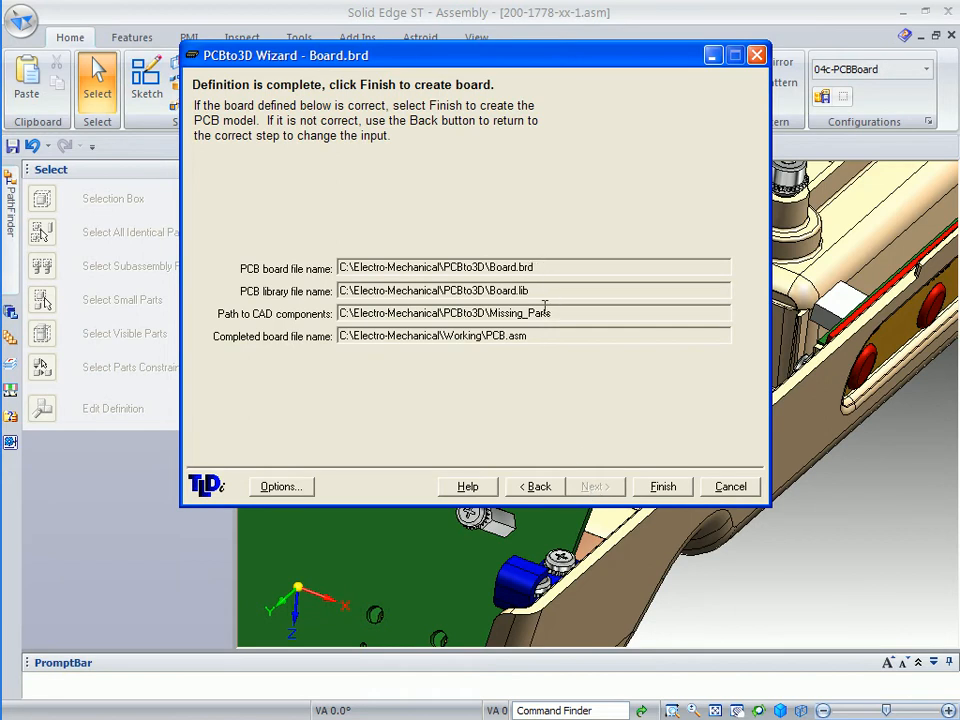
mouse_move(520, 378)
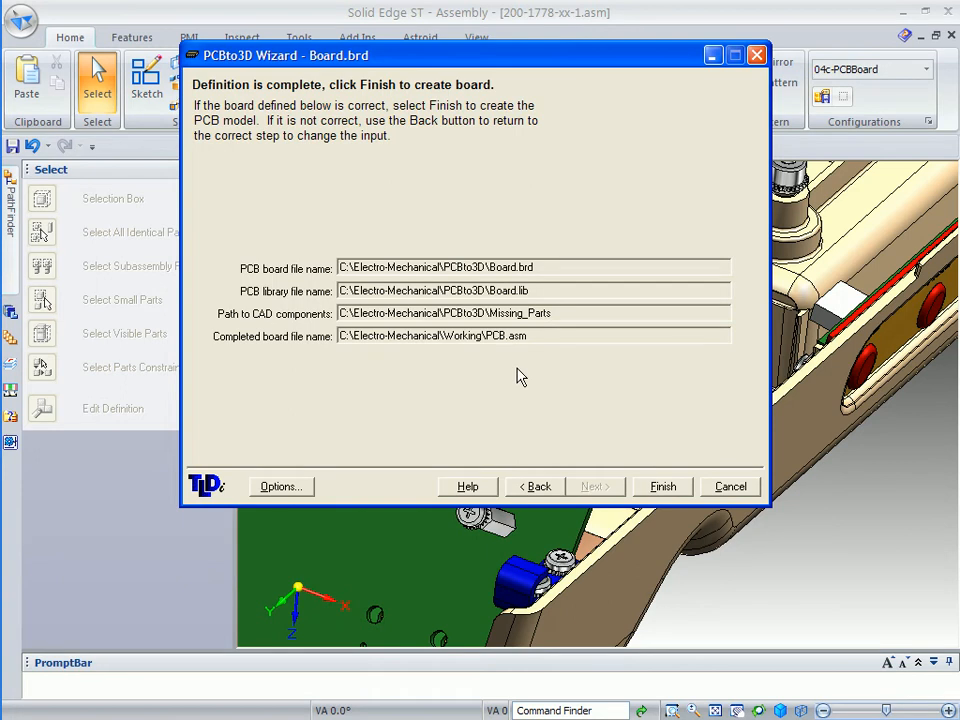
mouse_move(562, 266)
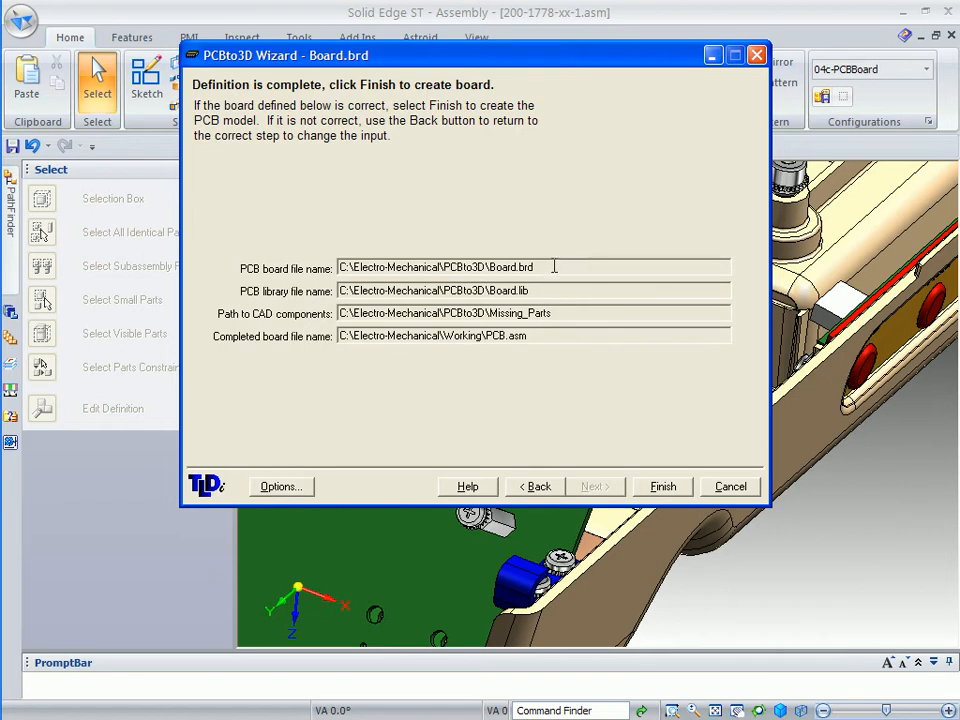
Check the summary file paths and finish the wizard to build the 3D PCB
click(533, 290)
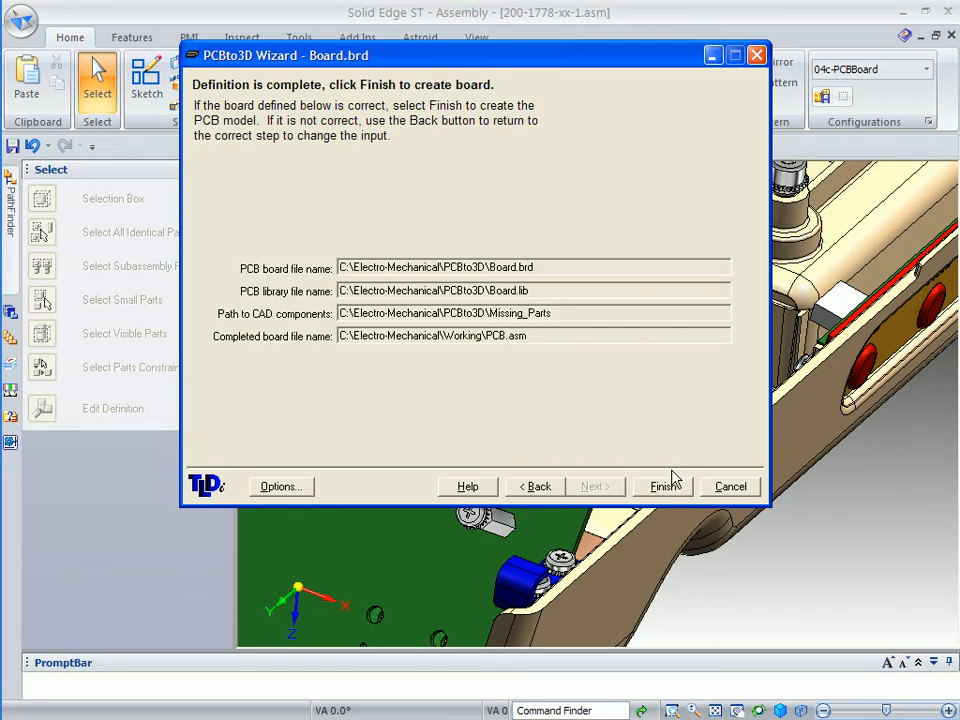
click(662, 486)
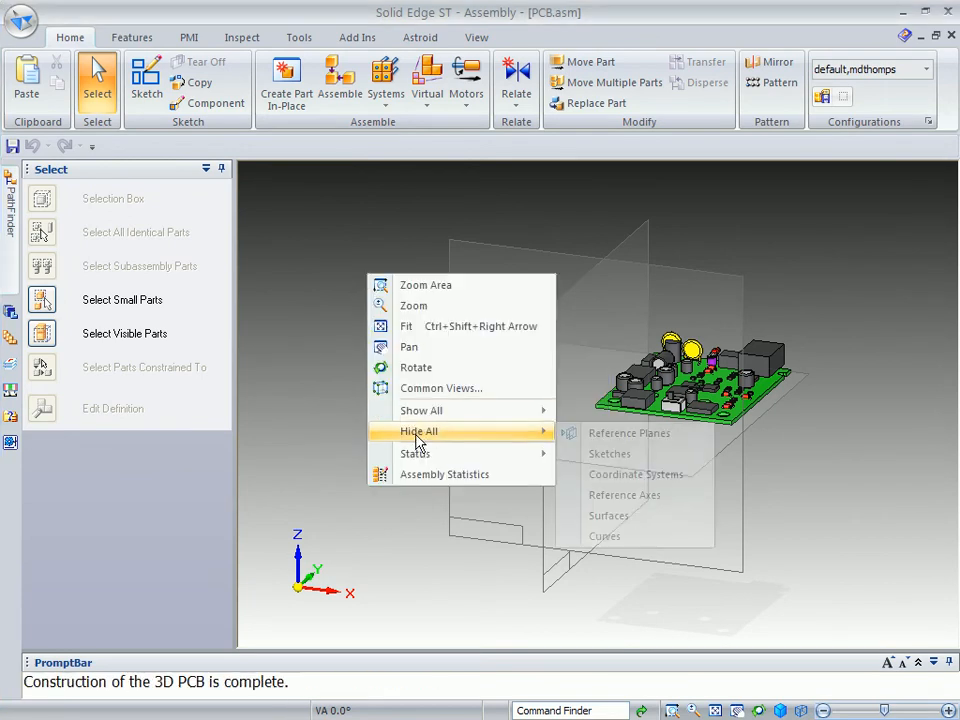
mouse_move(624, 495)
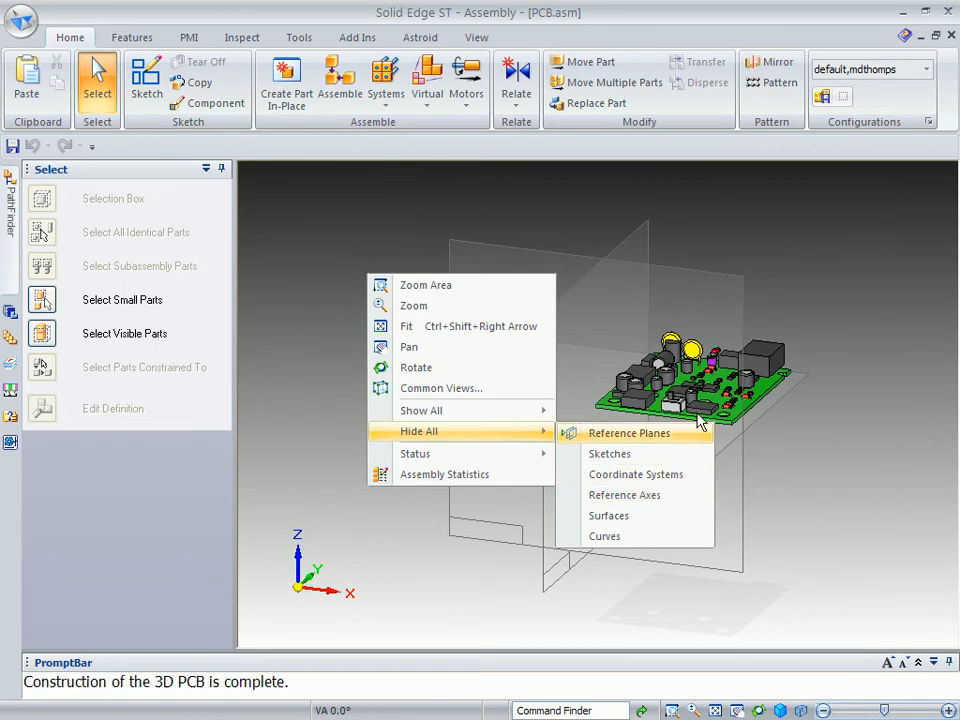
Hide all reference planes in the PCB assembly
click(629, 433)
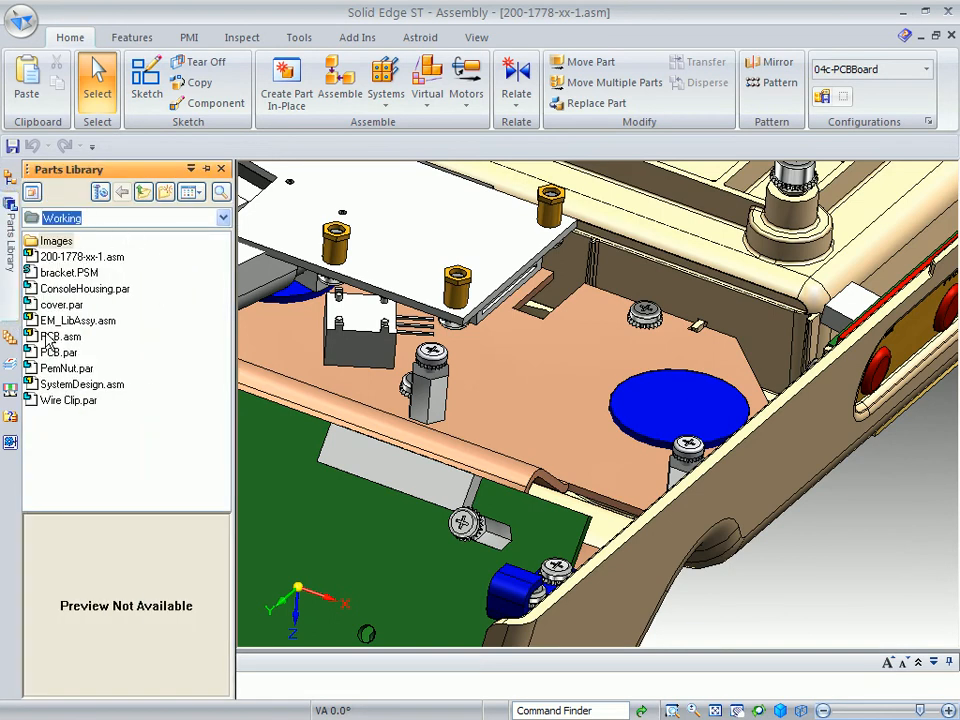
Place PCB.asm from the Parts Library and mate a board face to a standoff
click(63, 336)
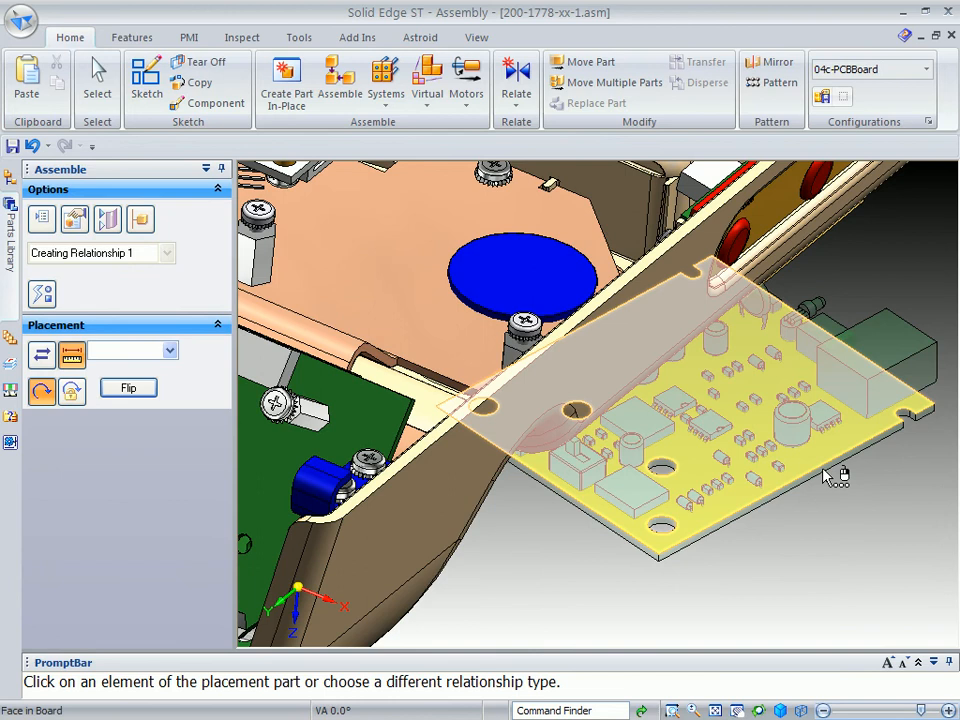
click(835, 475)
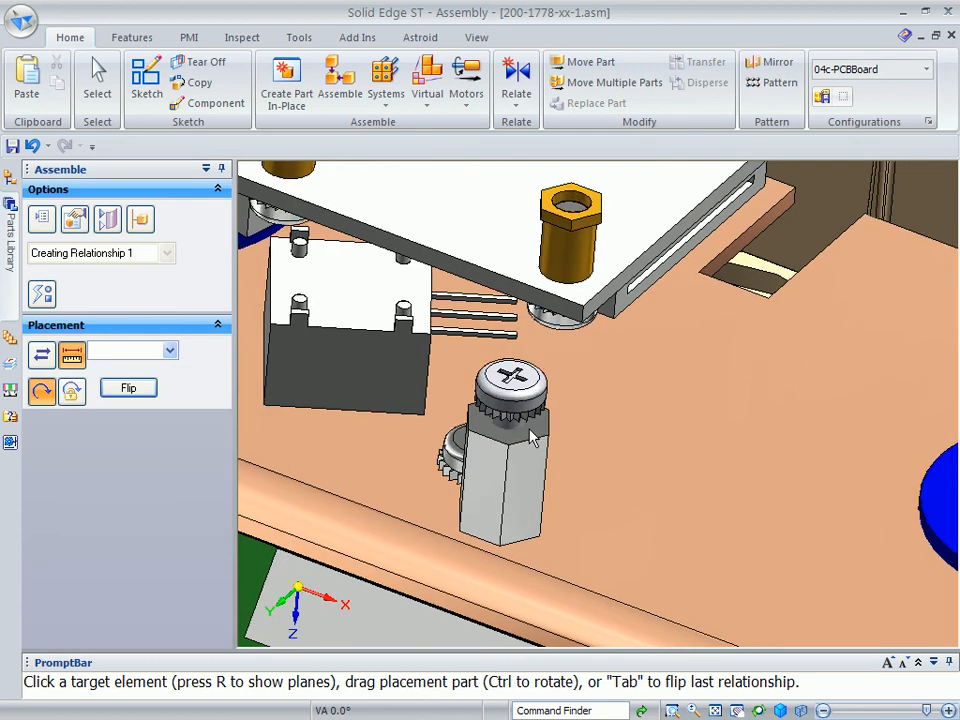
click(530, 437)
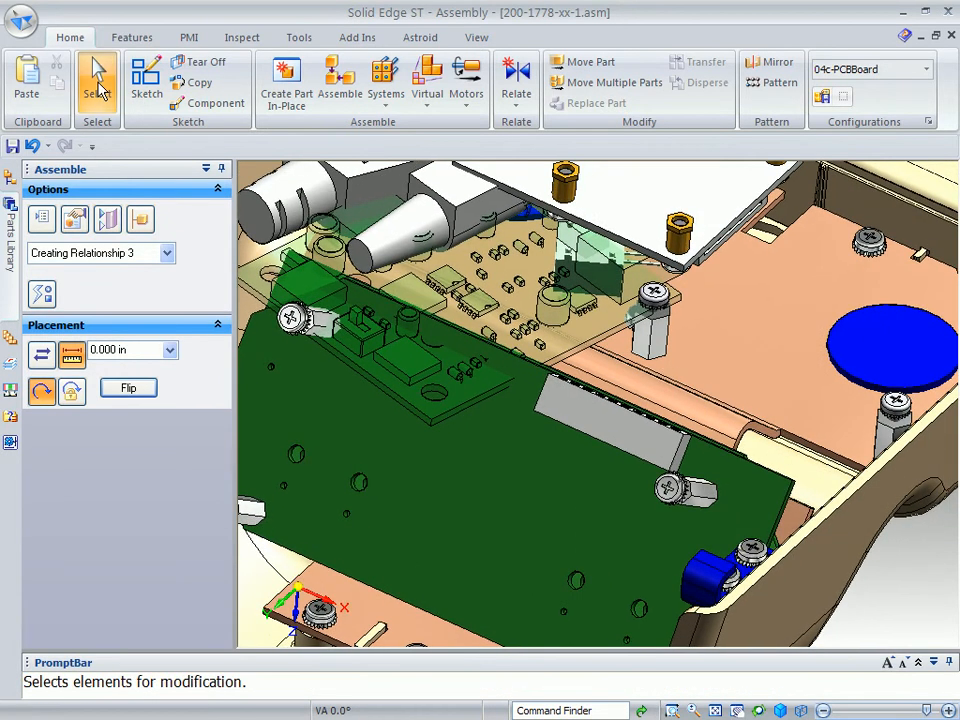
End relationship placement and freeform-drag the PCB board above the housing standoffs
click(96, 80)
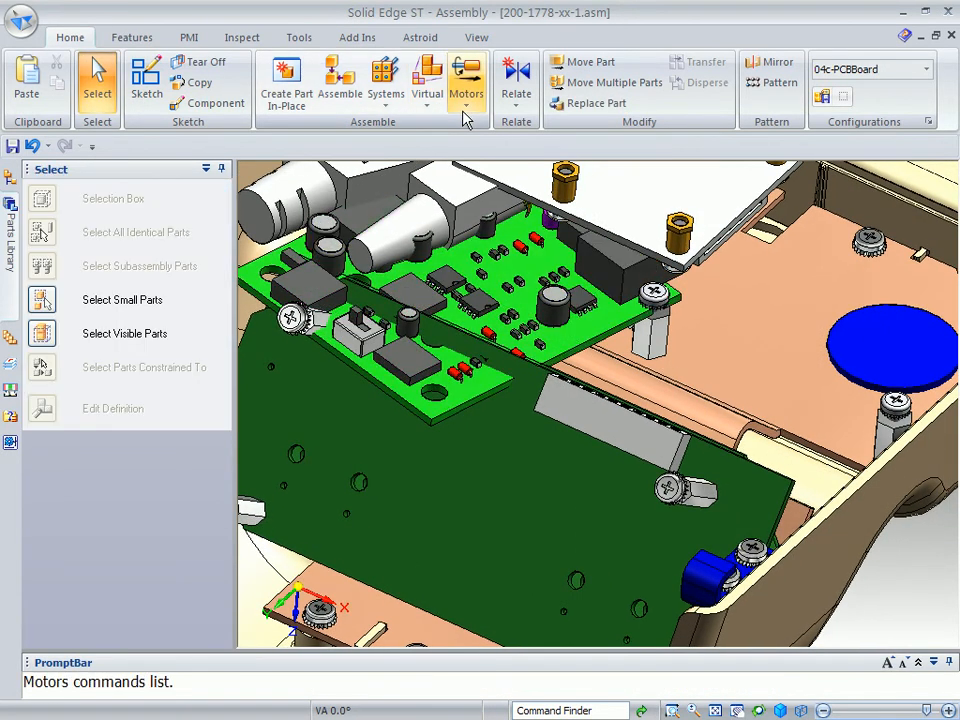
click(585, 62)
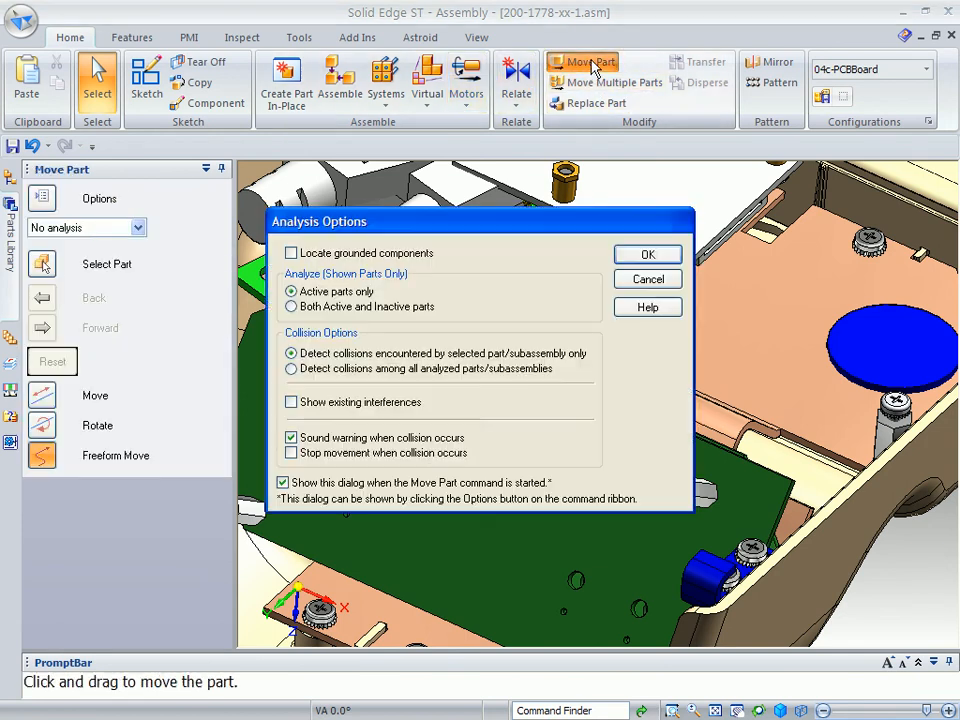
click(647, 254)
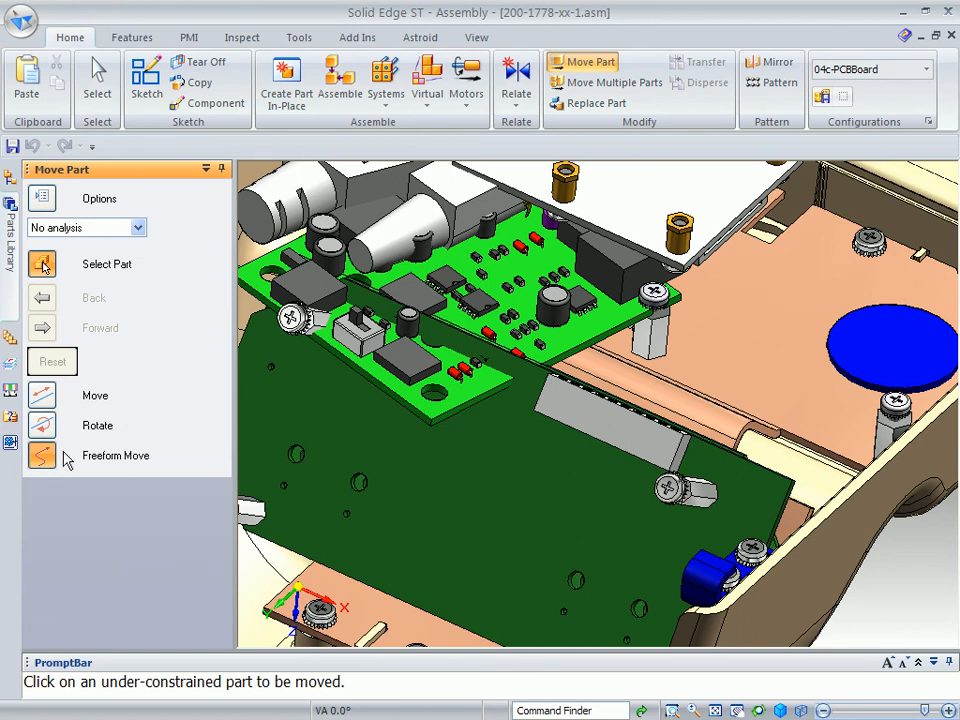
click(440, 263)
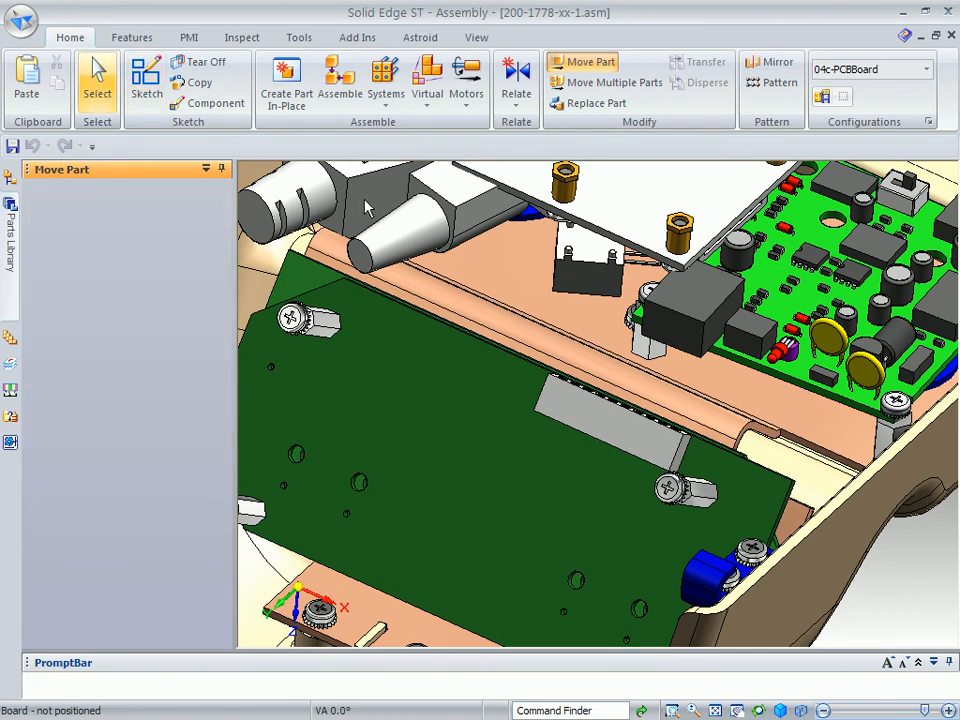
click(340, 80)
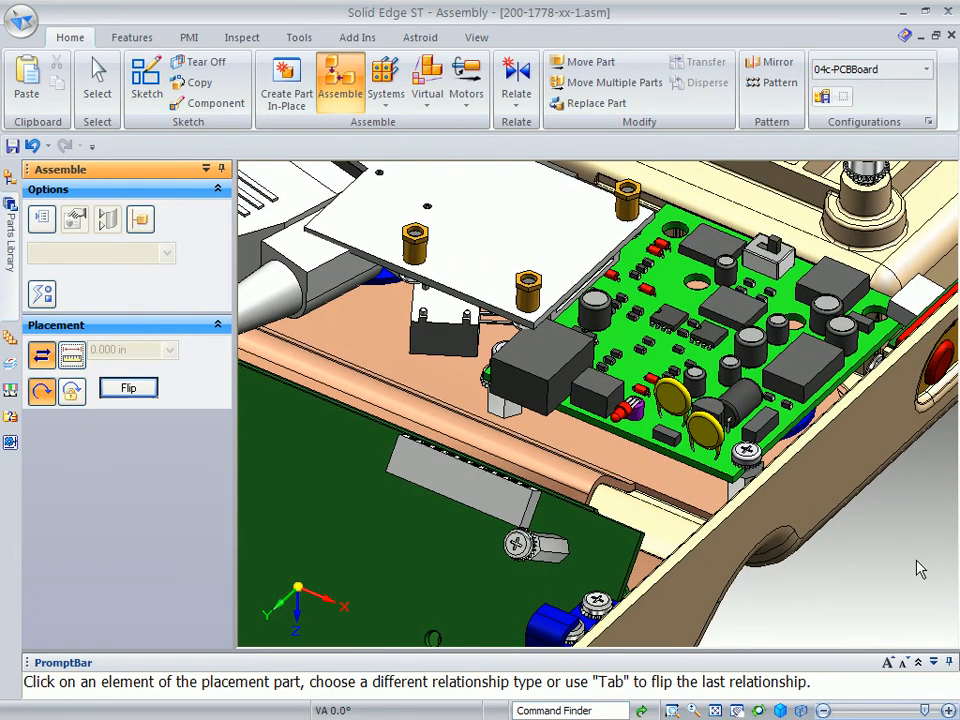
Exit relationship placement, leaving the PCB board seated over the housing standoffs
click(96, 80)
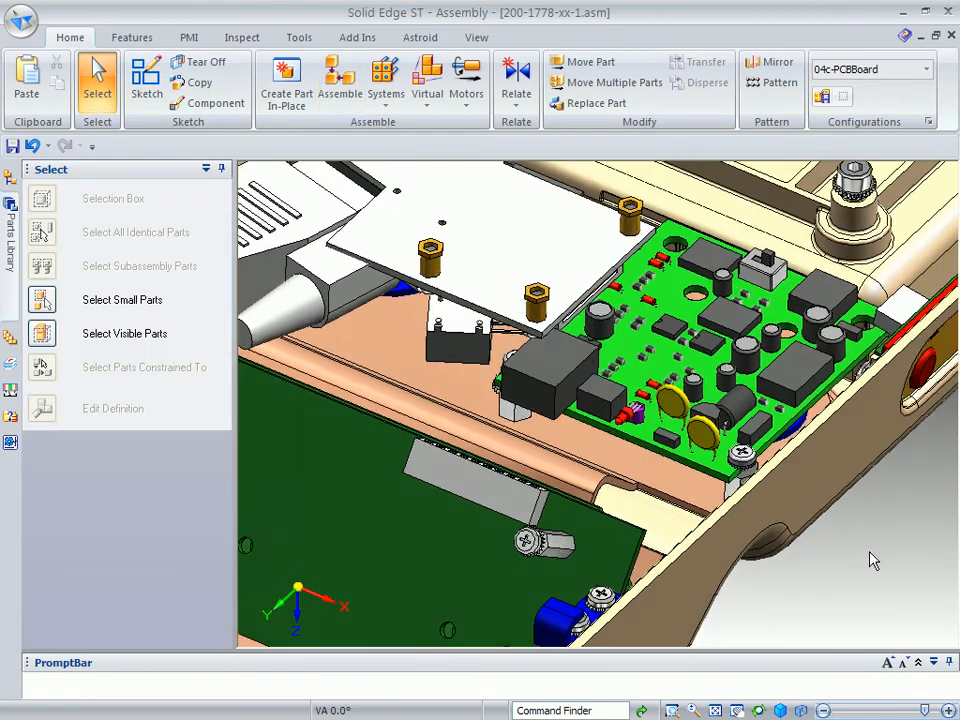